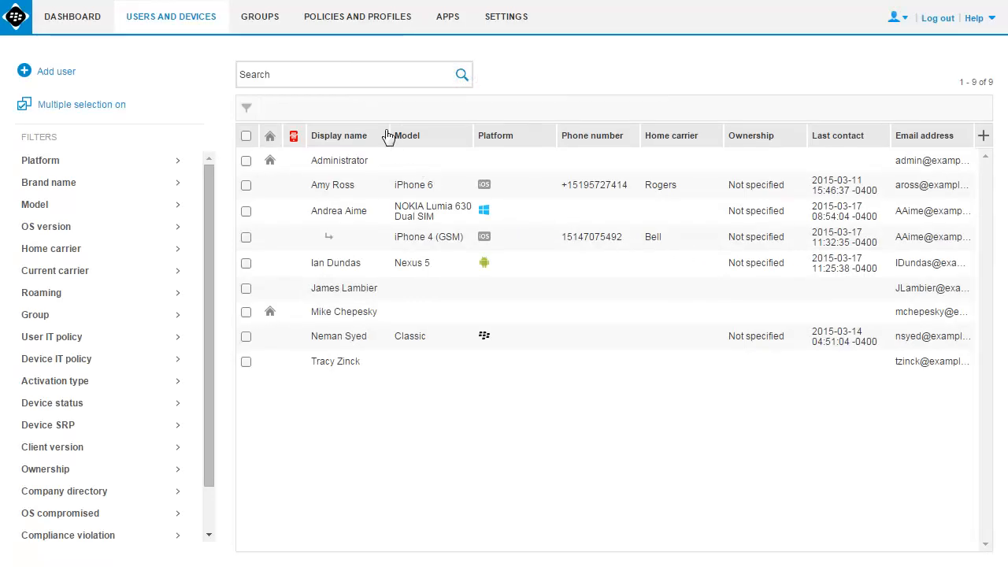
Step: Show the Policies and Profiles overview with every profile type and its description
left_click(357, 16)
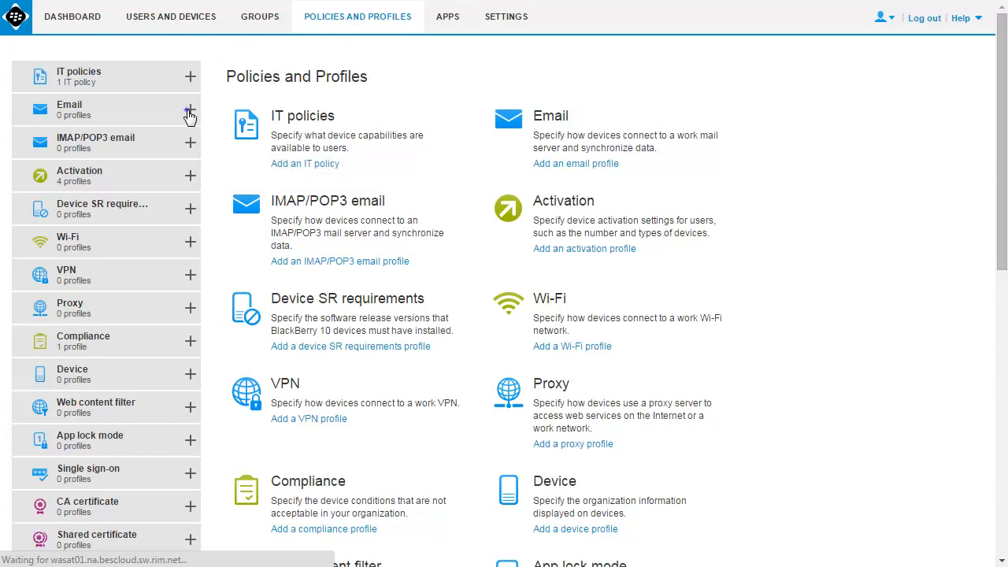
Step: Start an email profile named 'BlackBerry 10 work email', described as for BlackBerry 10 devices
left_click(189, 111)
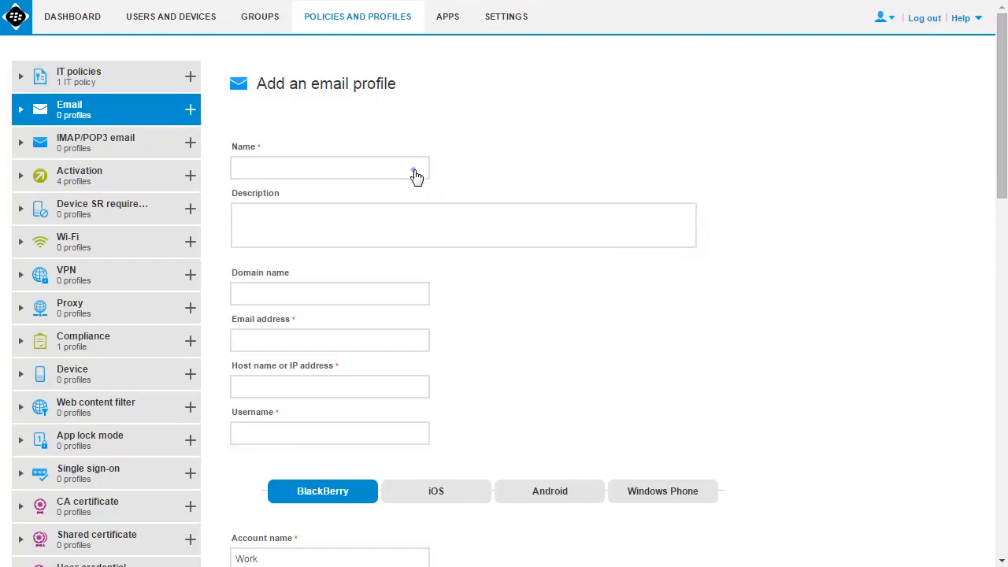
type("BlackBerry 1")
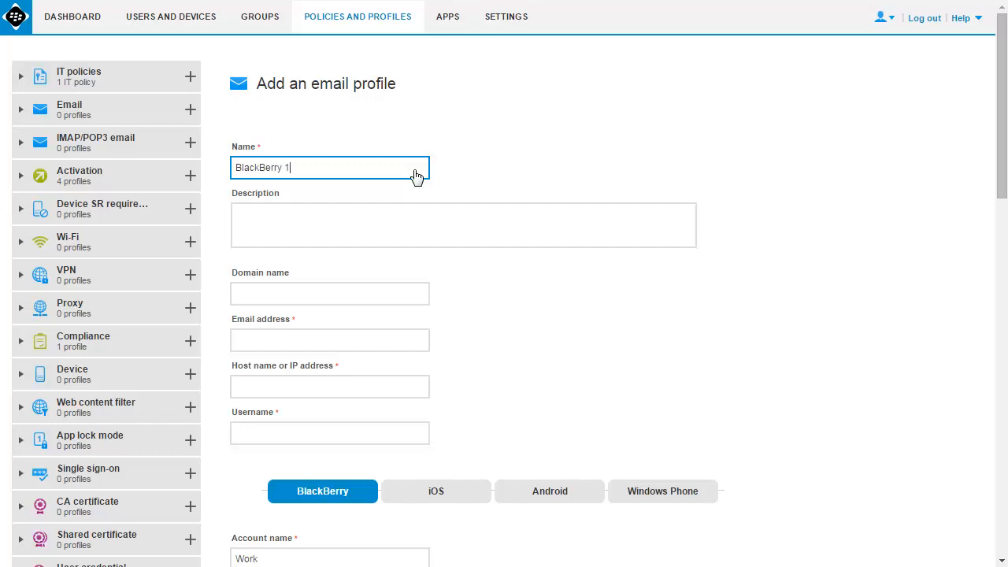
type("0 work email")
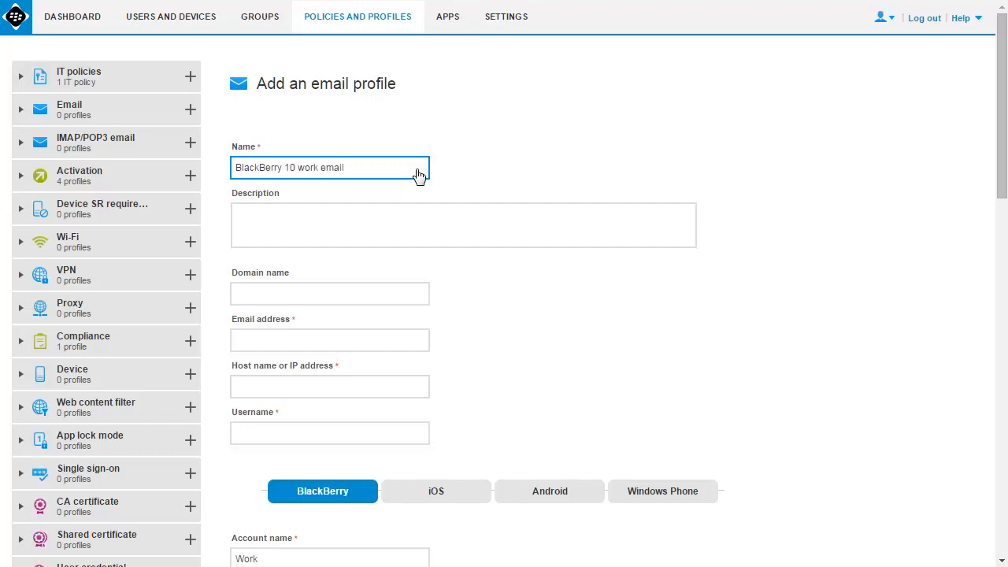
mouse_move(592, 187)
type("Email profile for")
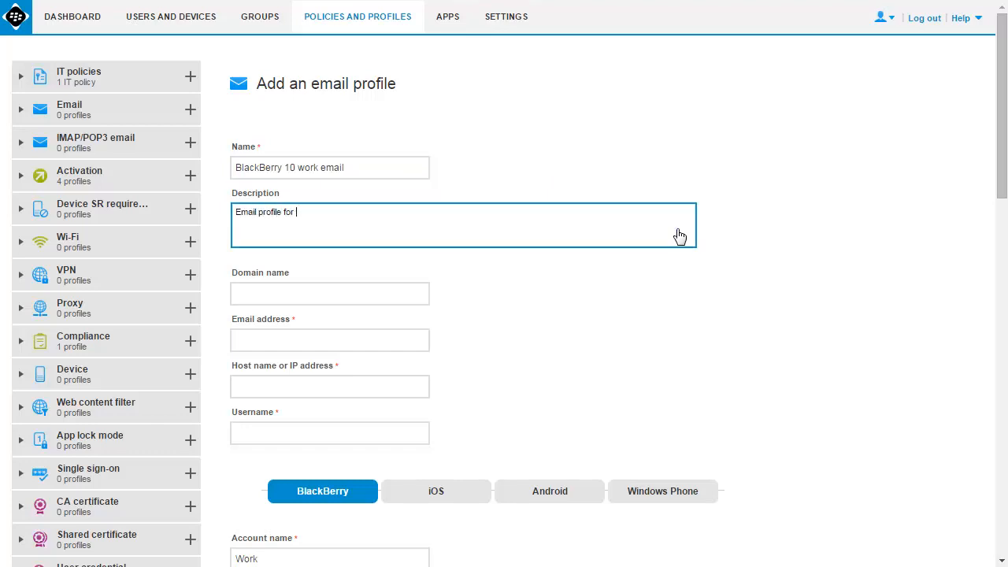
type("BlackBerry 10")
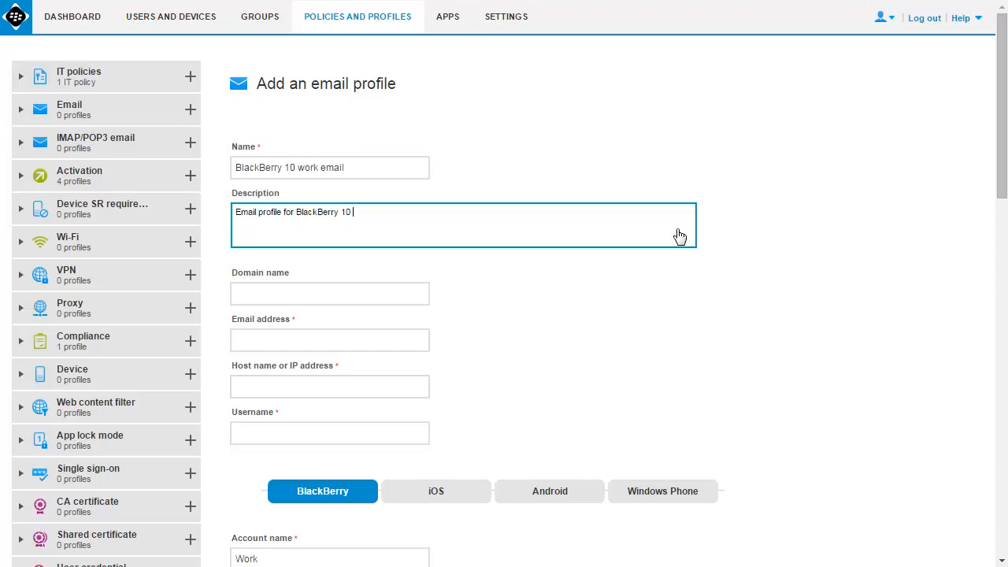
type("devices")
left_click(330, 294)
type("%")
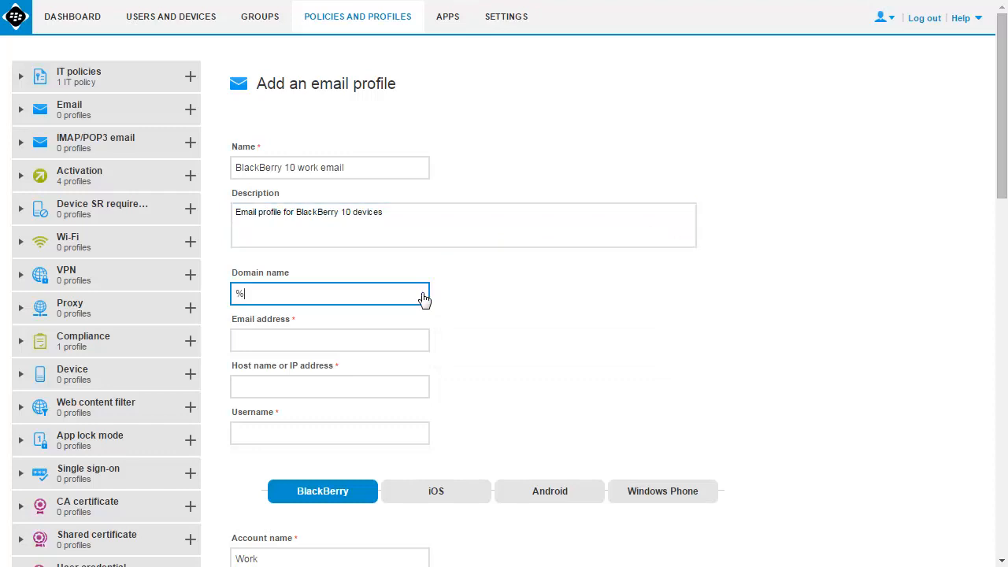
Step: Enter %UserDomain%, %UserEmailAddress%, host 192.0.2.13 and %UserName% as the profile's connection details
type("UserDomain%")
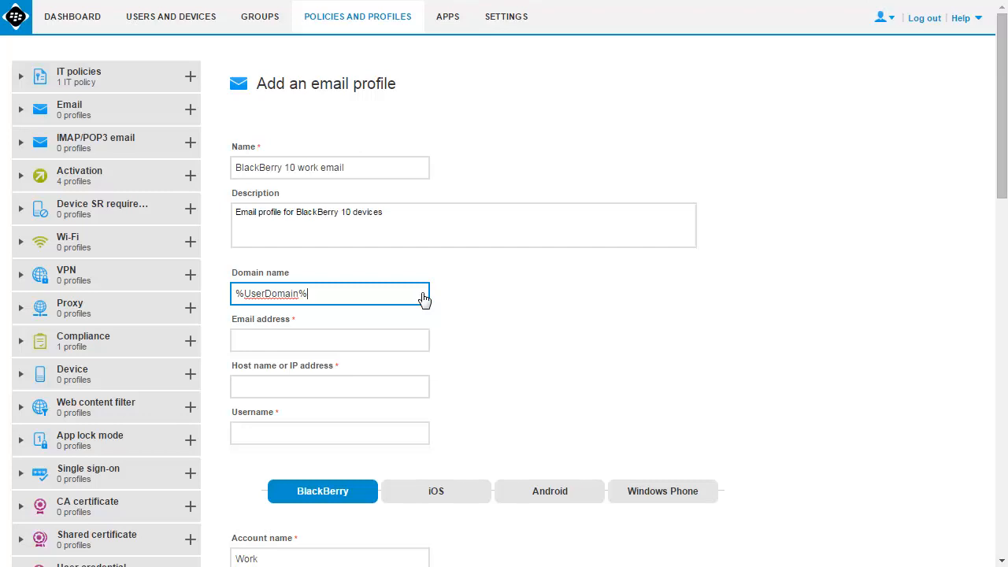
mouse_move(329, 340)
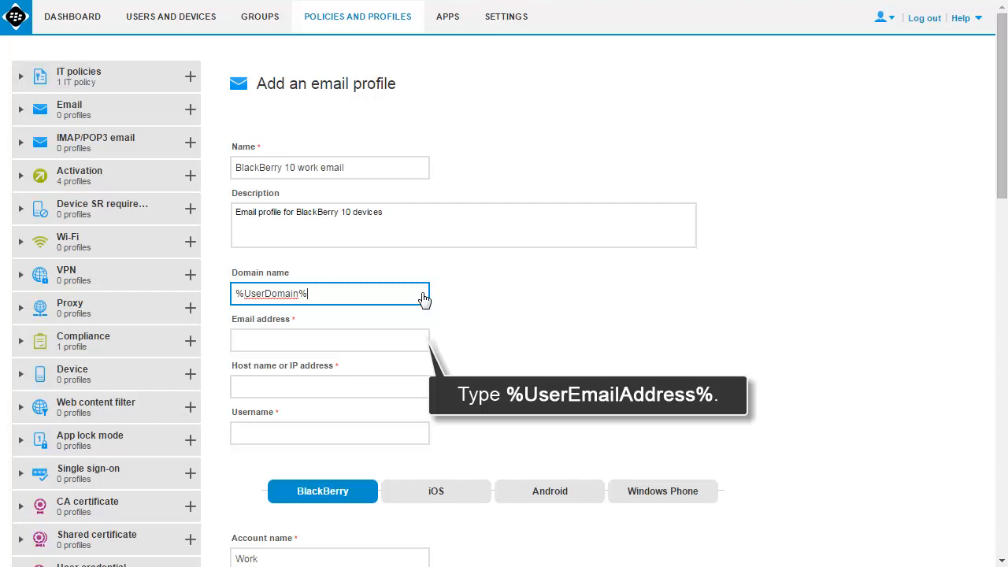
mouse_move(423, 315)
type("%UserEmailAddress%")
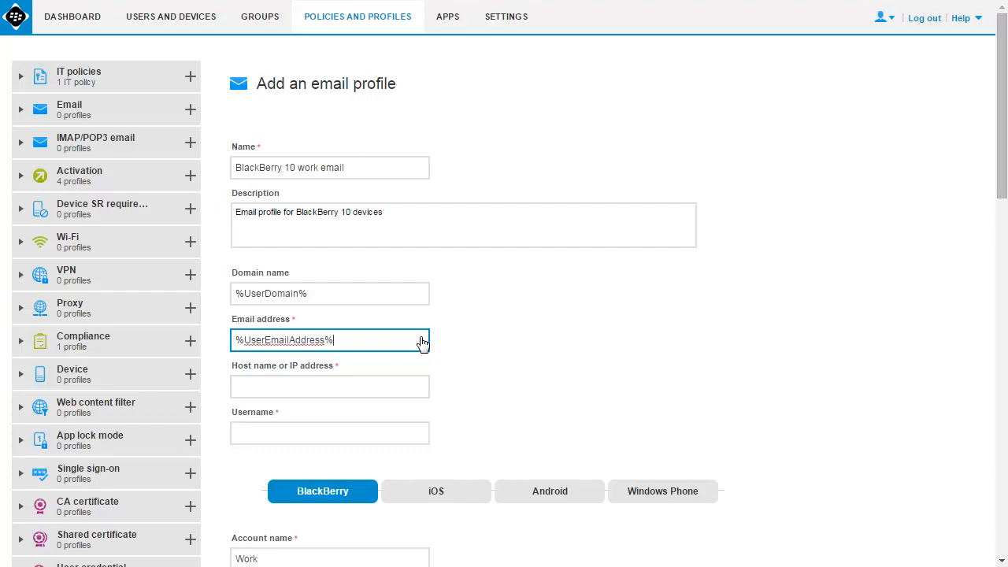
mouse_move(330, 386)
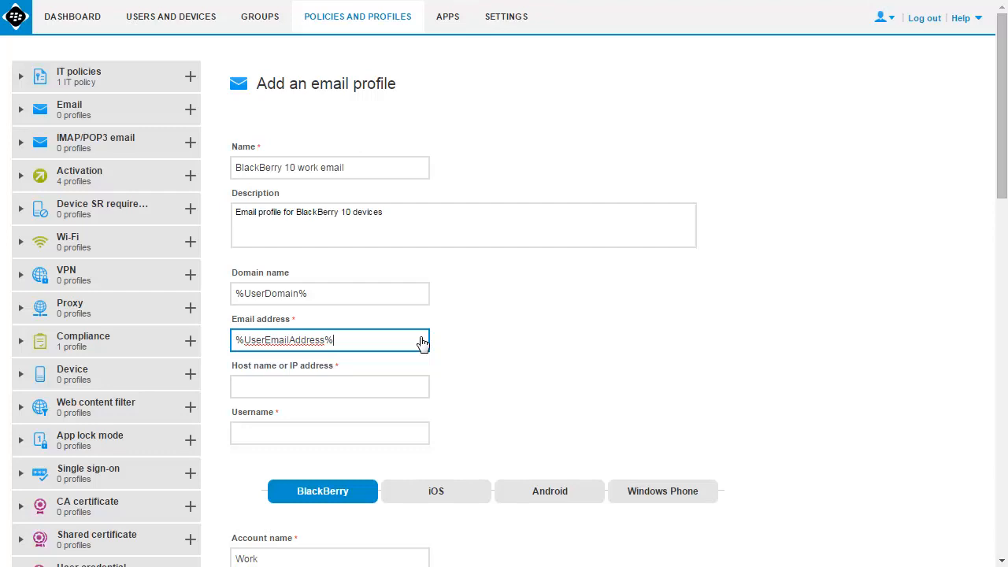
mouse_move(423, 393)
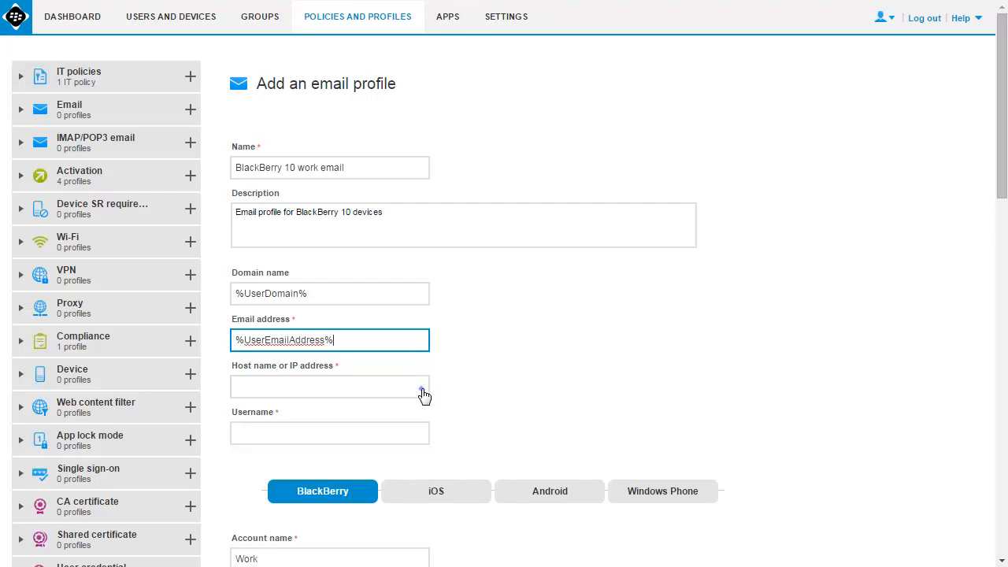
type("192.0.2.")
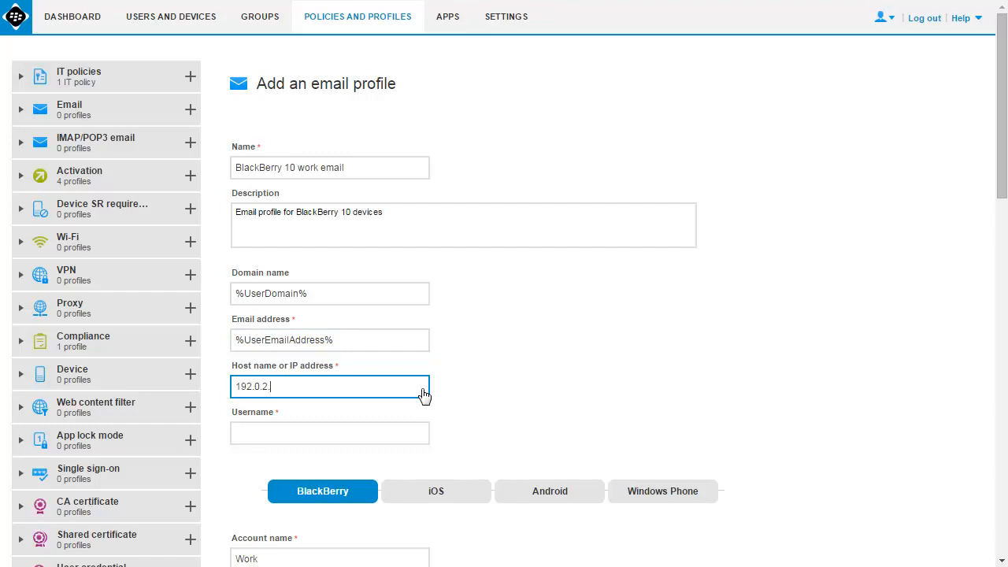
type("13")
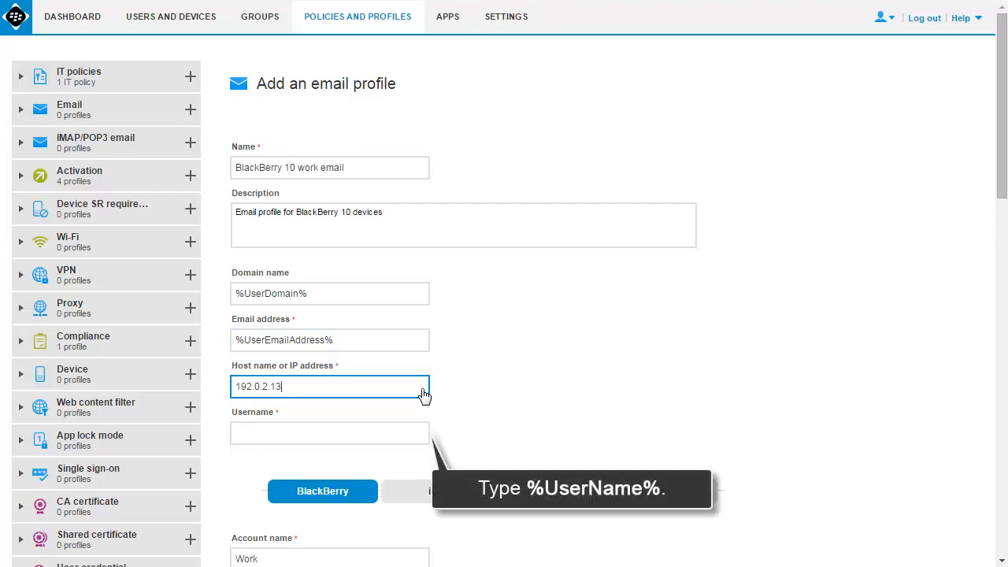
mouse_move(420, 411)
type("%UserNam")
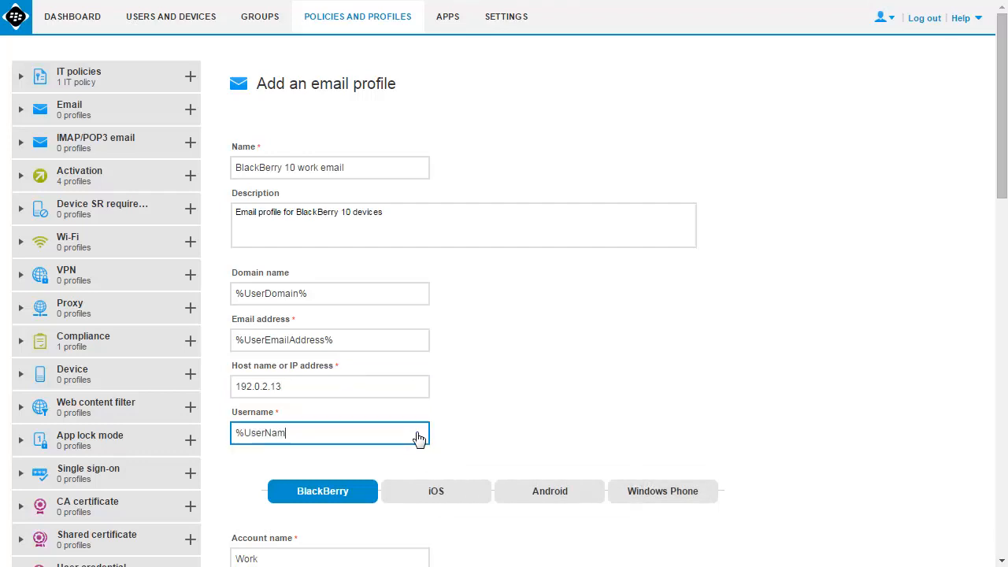
type("e%")
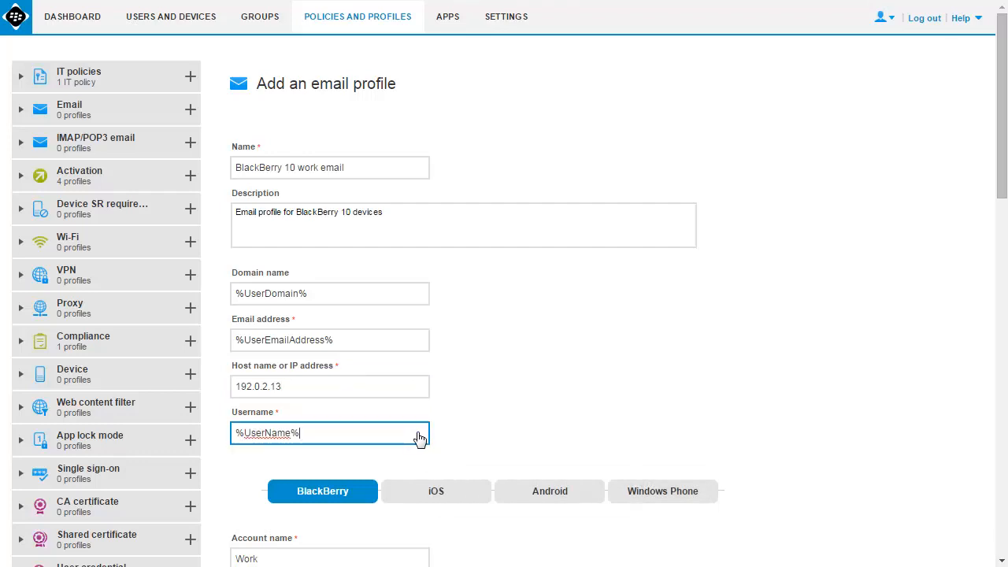
mouse_move(481, 438)
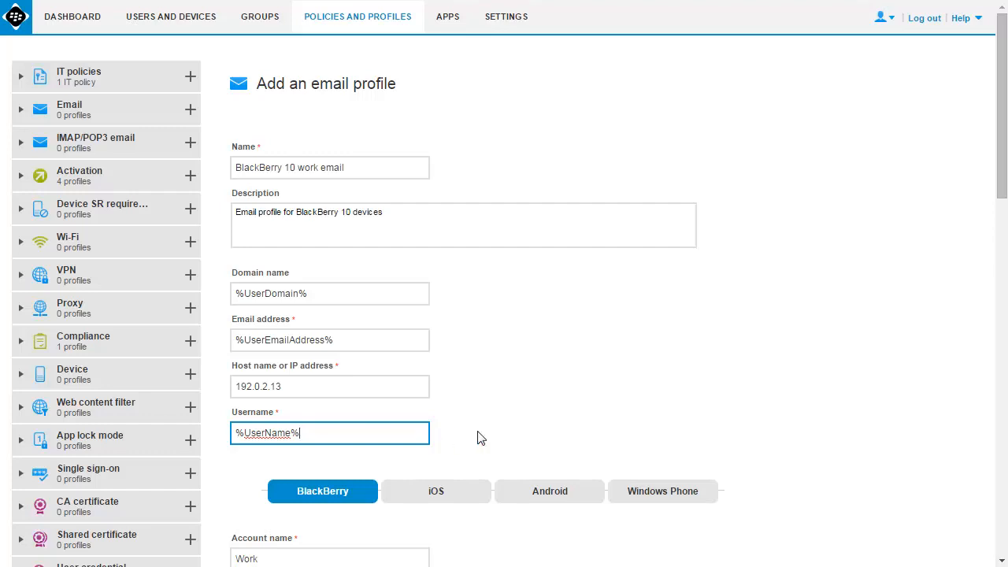
mouse_move(953, 312)
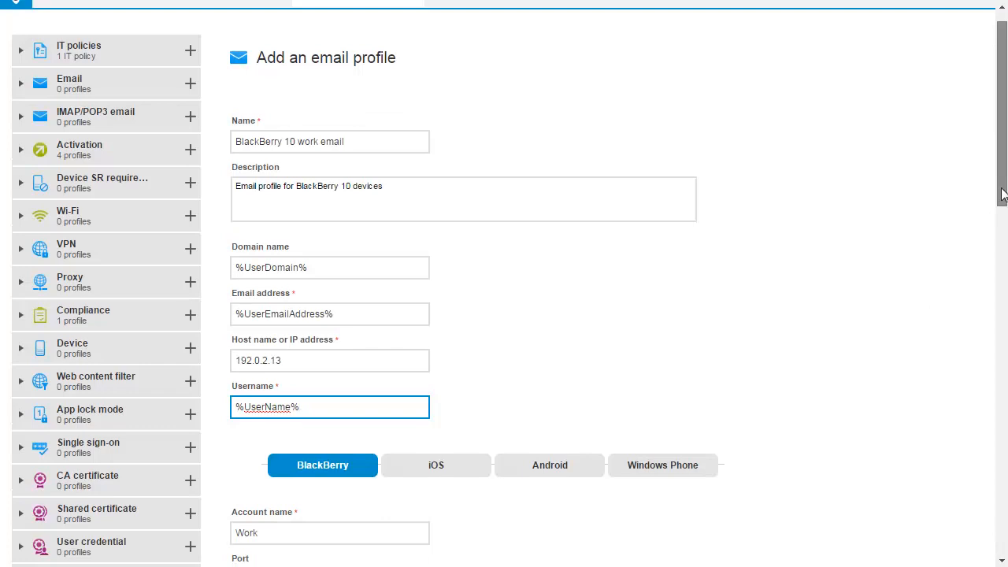
Step: Sync 14 days of email, turn off memo and task synchronization, and review encoding options
scroll("down", 3)
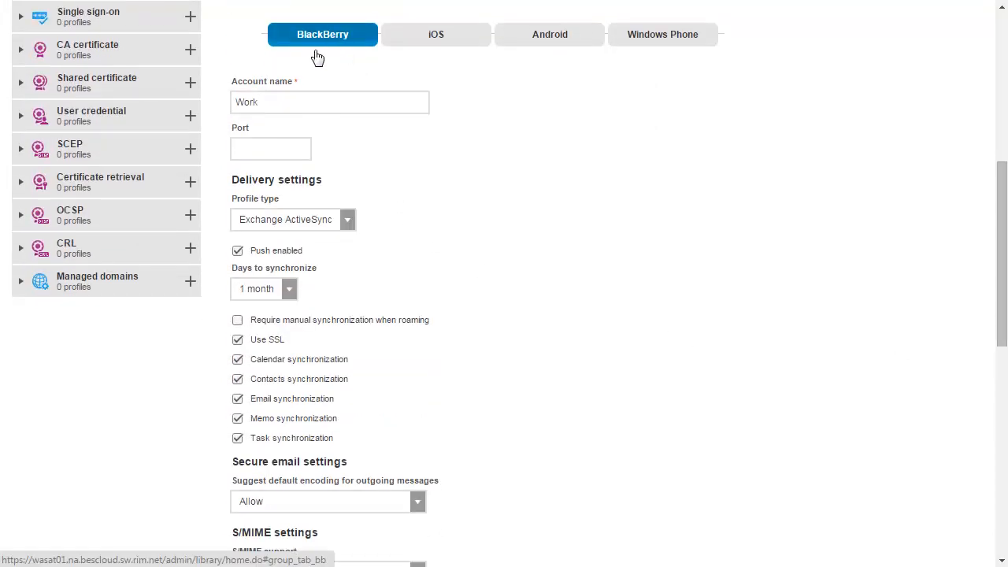
left_click(288, 288)
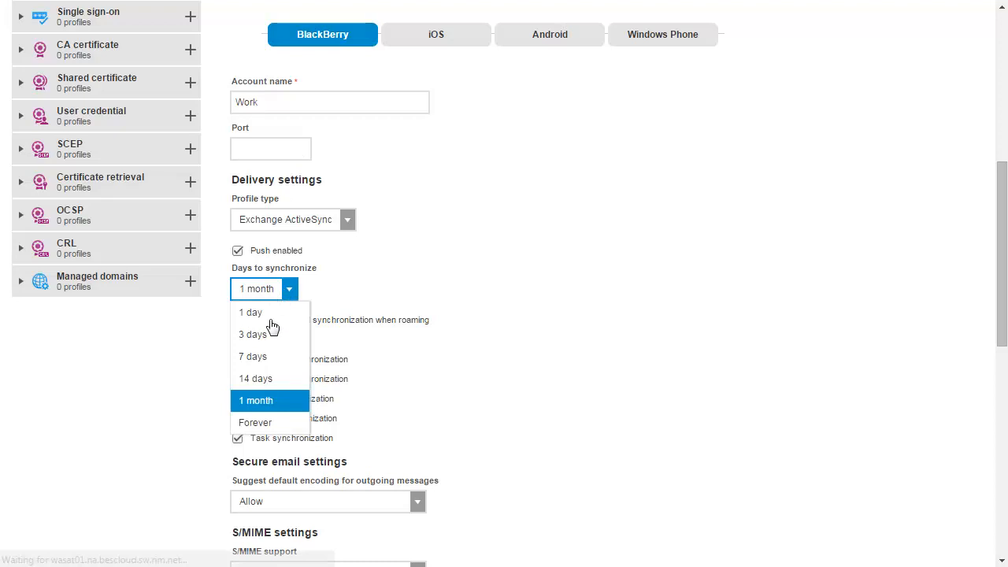
left_click(256, 378)
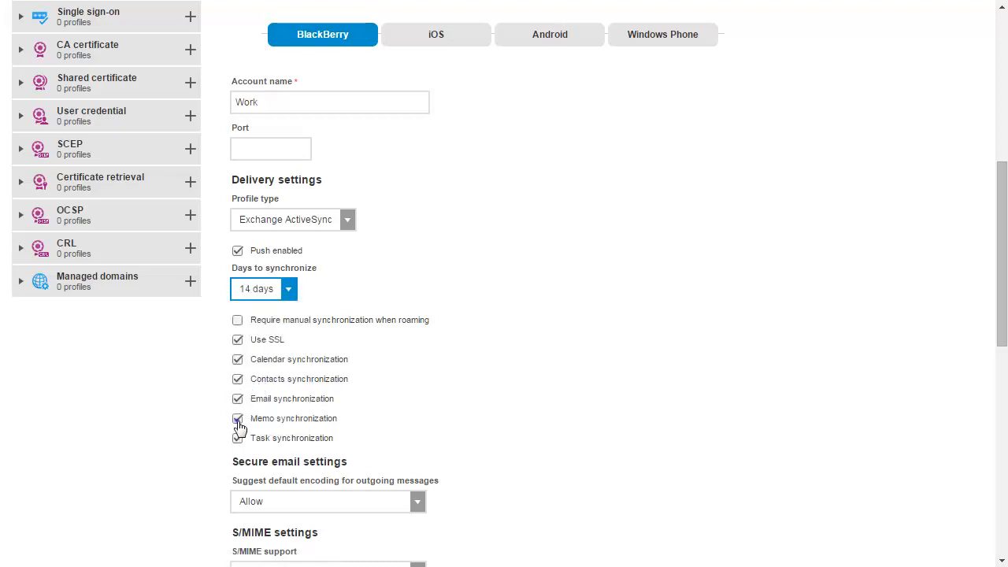
left_click(237, 418)
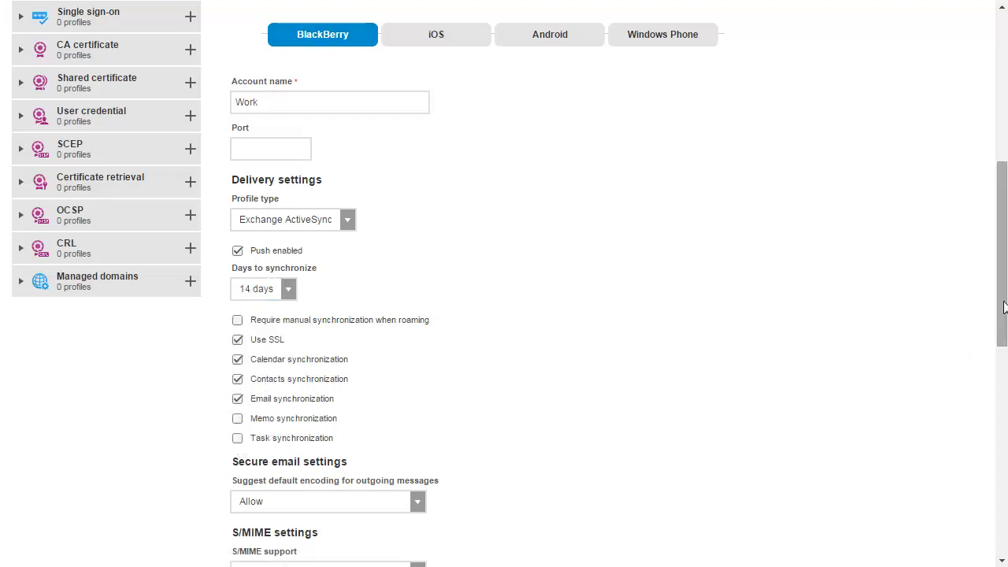
scroll("down", 3)
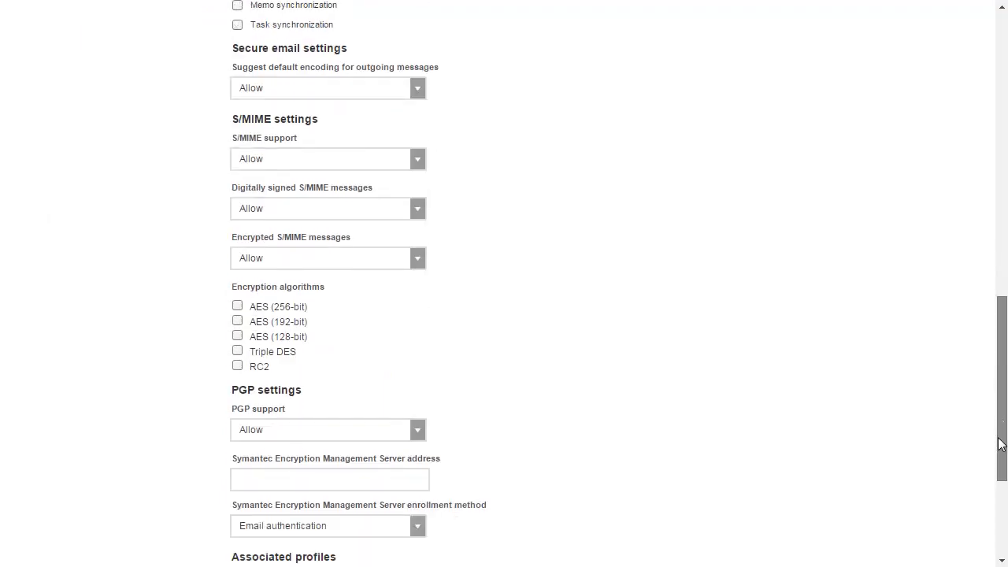
left_click(417, 88)
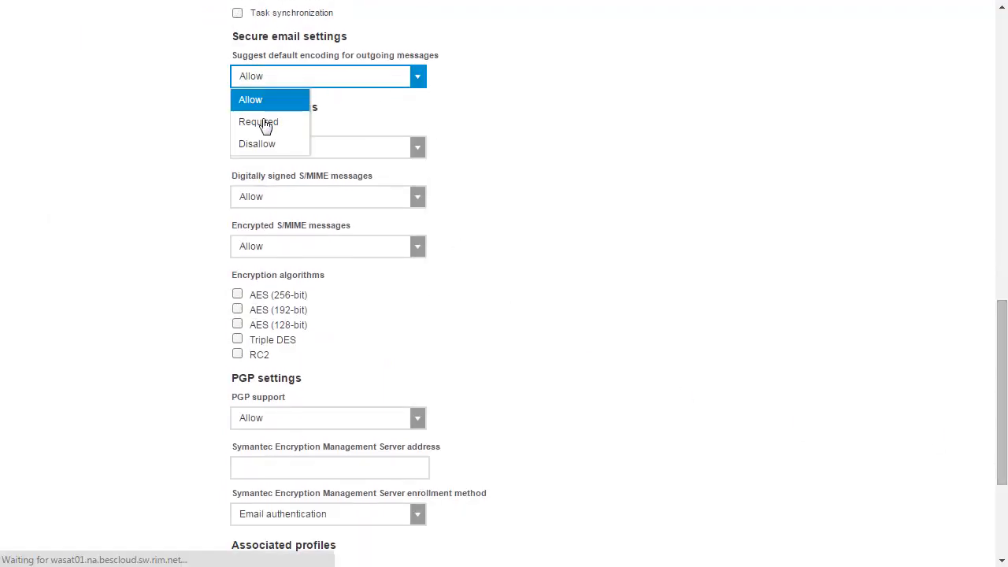
scroll("down", 3)
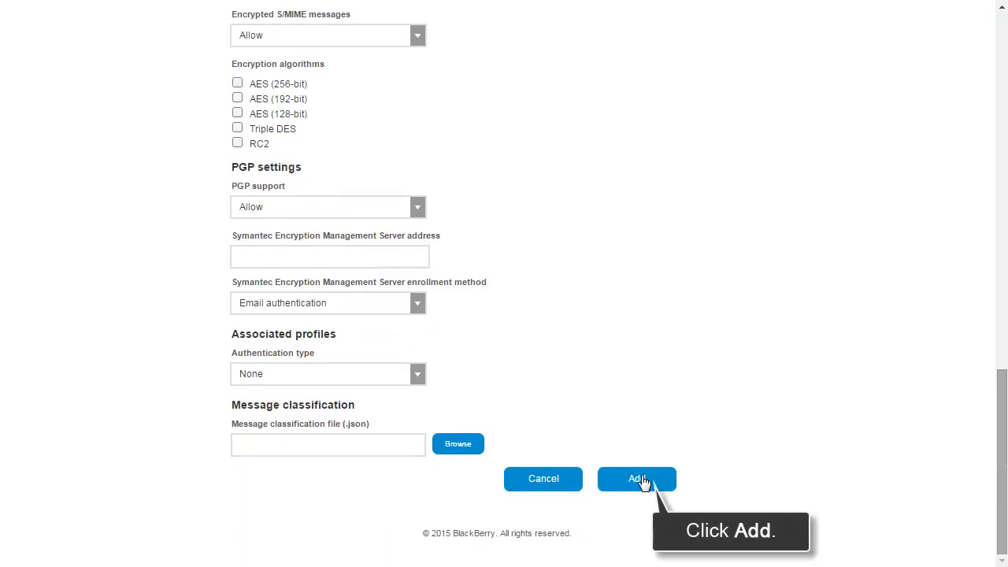
Step: Add the BlackBerry 10 work email profile and return to Users and Devices
left_click(637, 479)
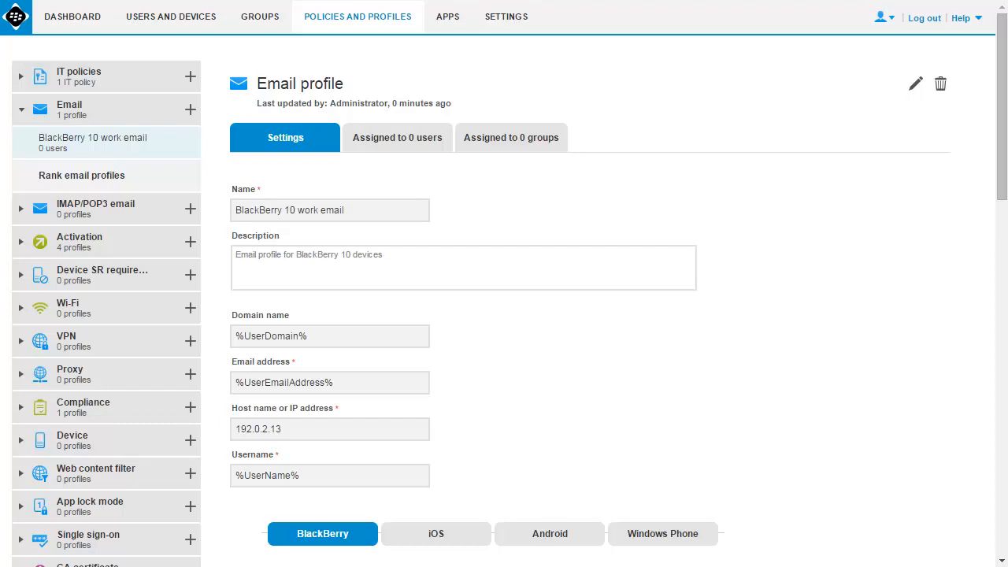
left_click(171, 16)
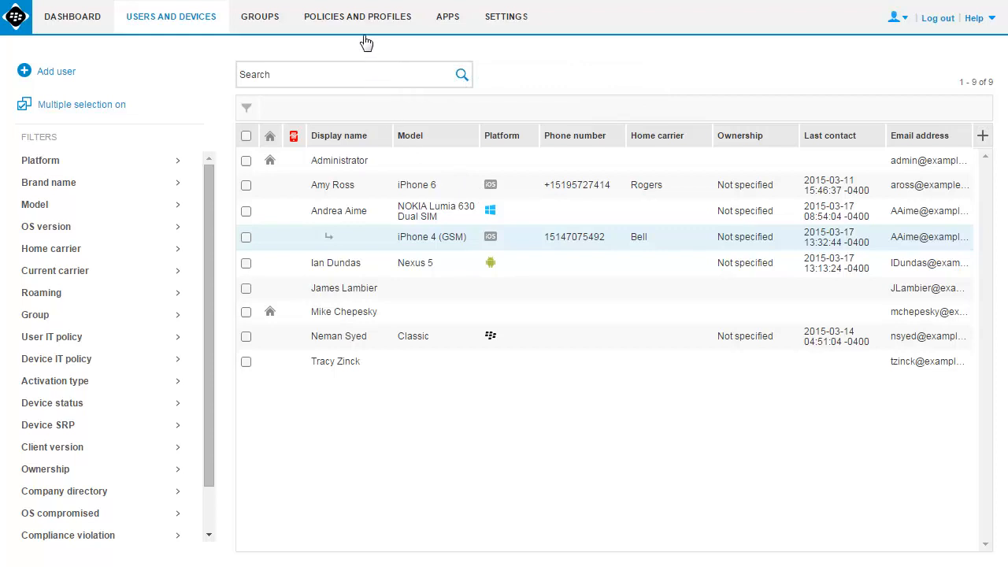
Step: Open the Default activation profile, assigned to 7 users, from Policies and Profiles
left_click(358, 15)
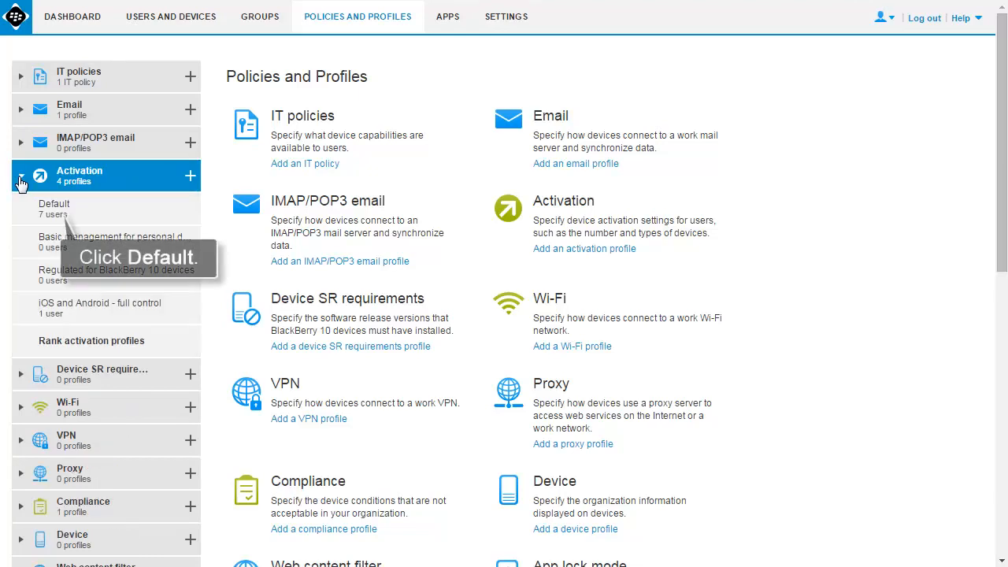
left_click(54, 209)
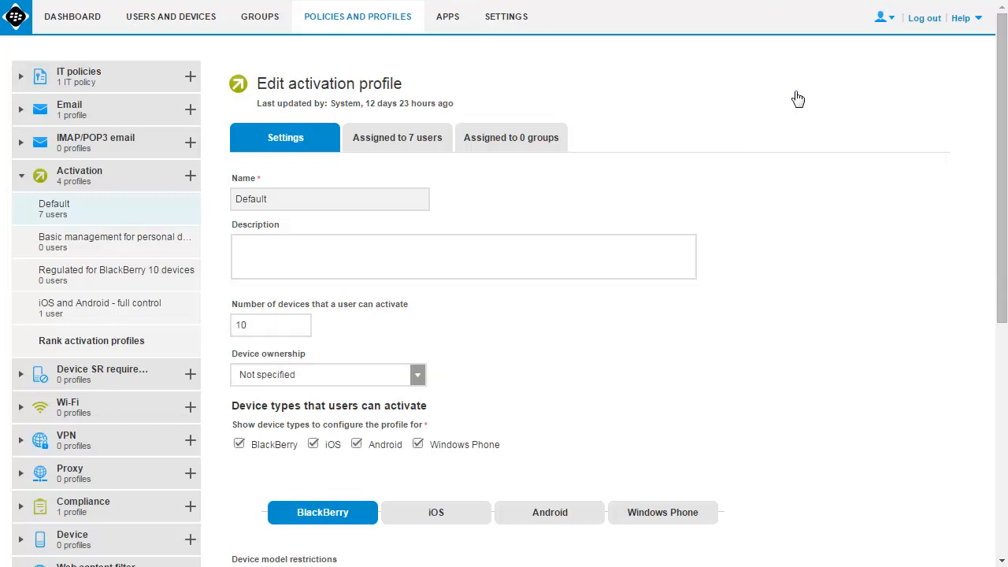
mouse_move(336, 239)
type("3")
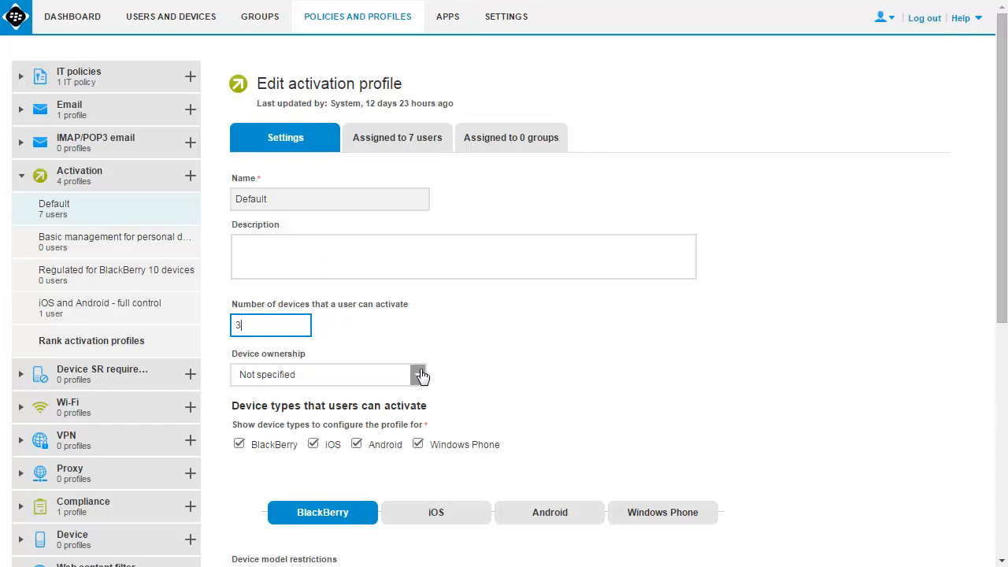
Step: Edit the Default activation profile to use Work space only activation and save it
left_click(418, 374)
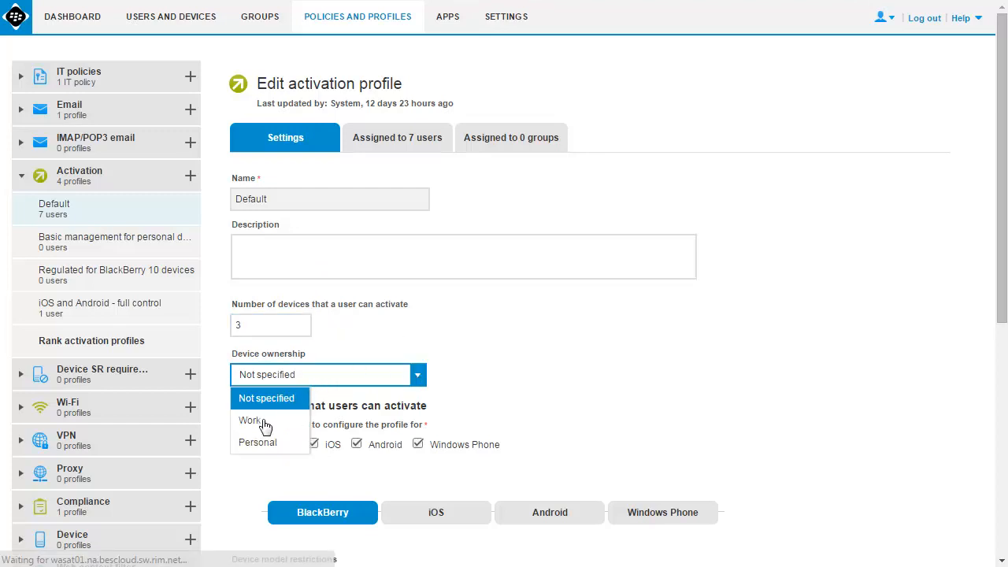
left_click(250, 420)
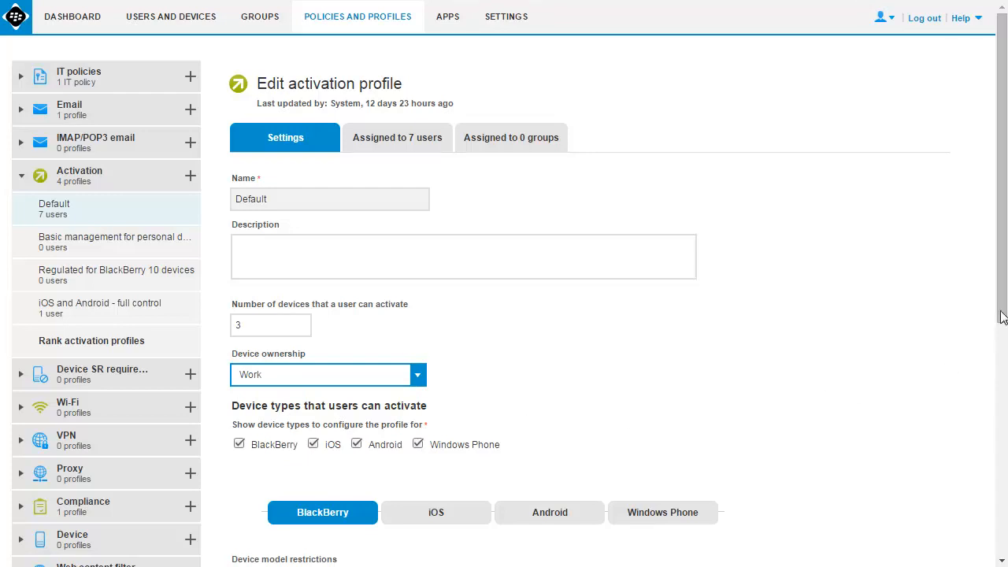
scroll("down", 3)
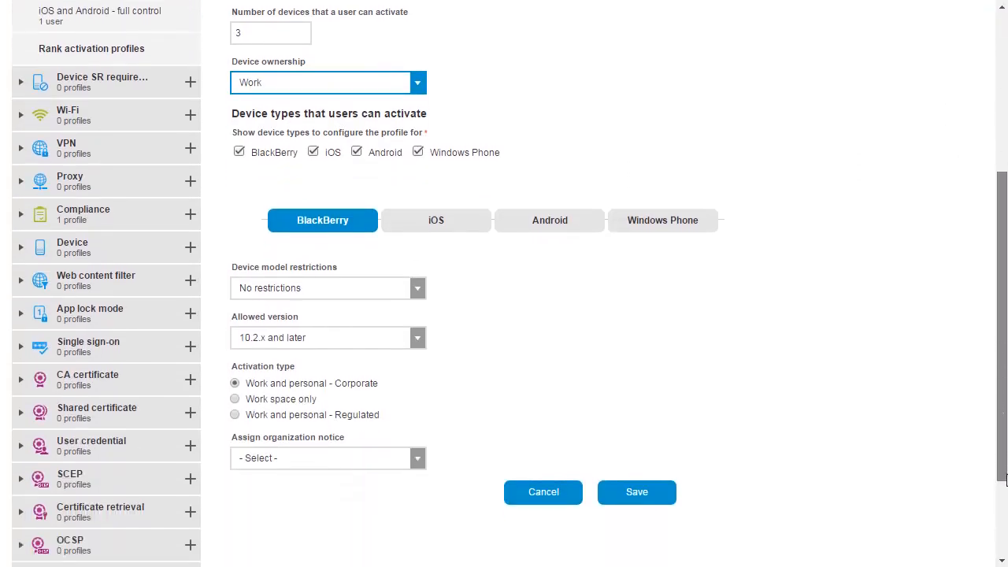
scroll("down", 3)
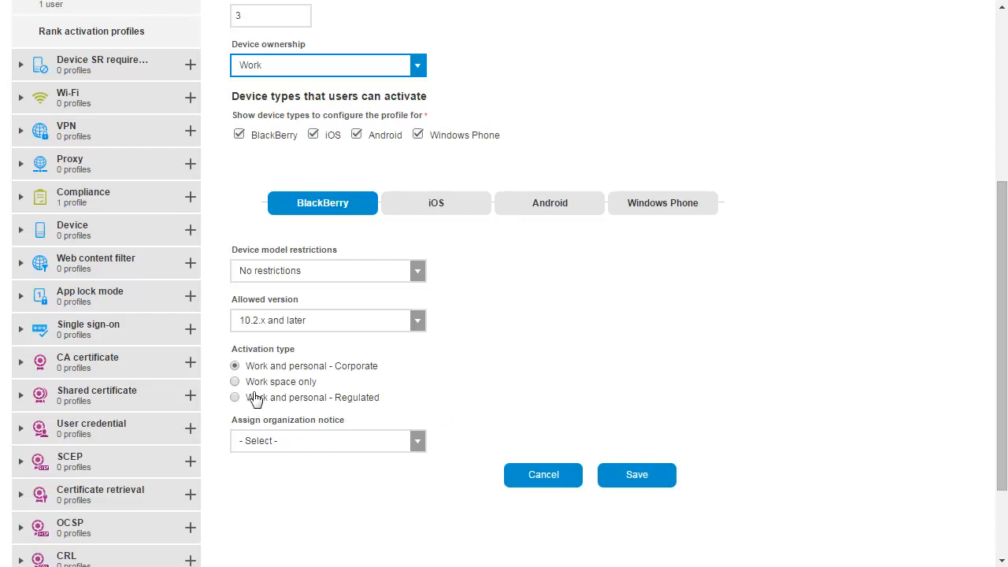
left_click(234, 381)
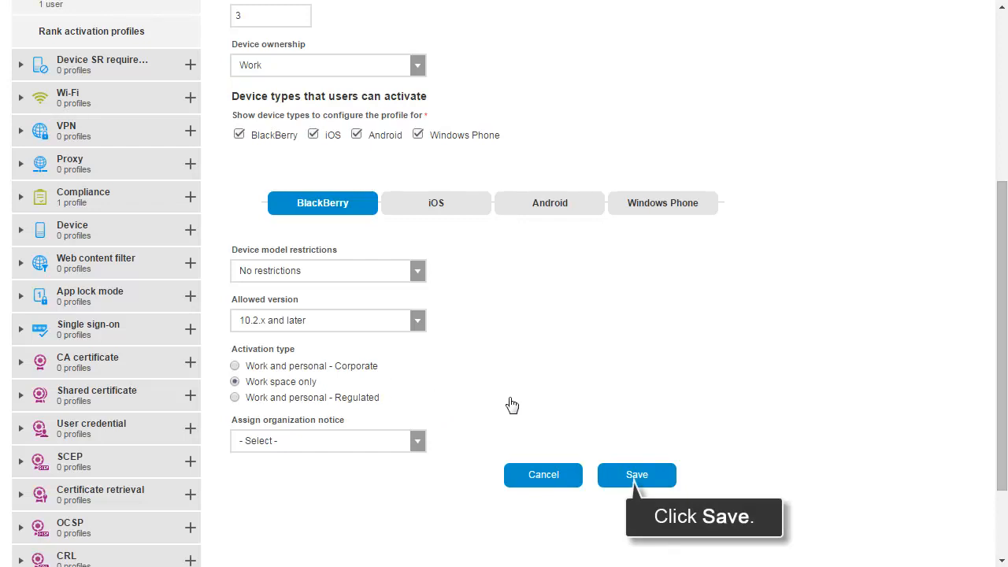
left_click(636, 474)
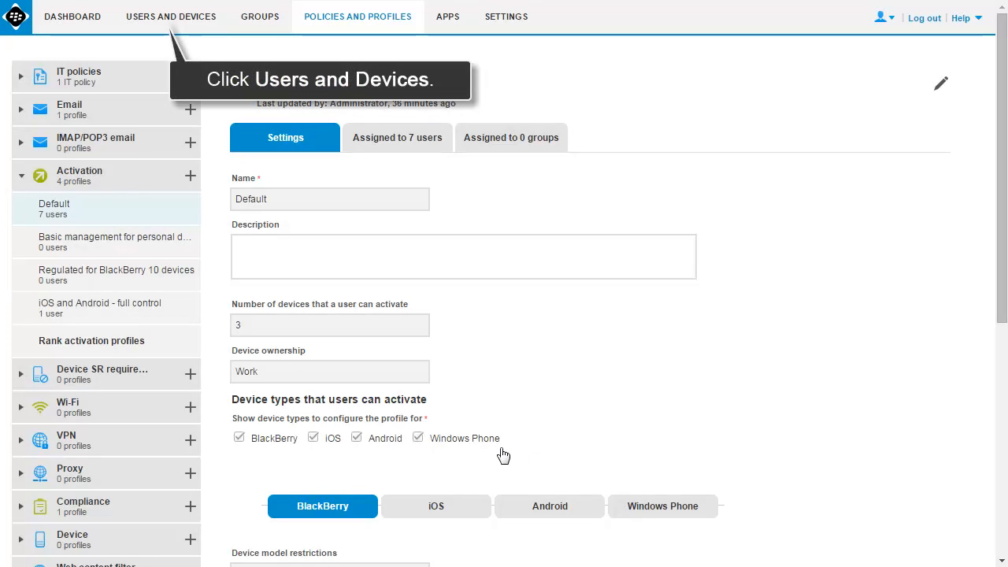
Step: Return to the Users and Devices list showing the nine existing users
left_click(171, 16)
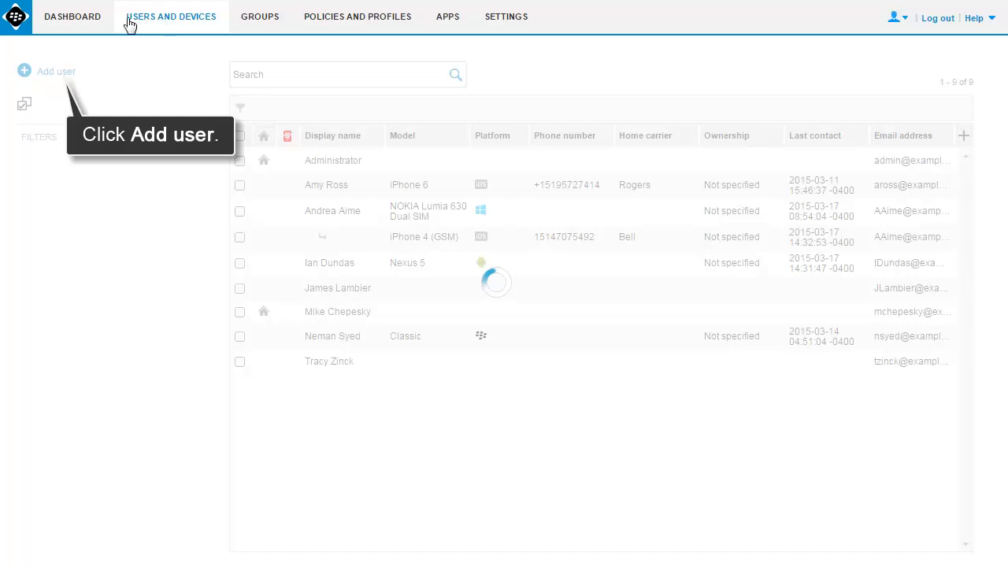
left_click(56, 71)
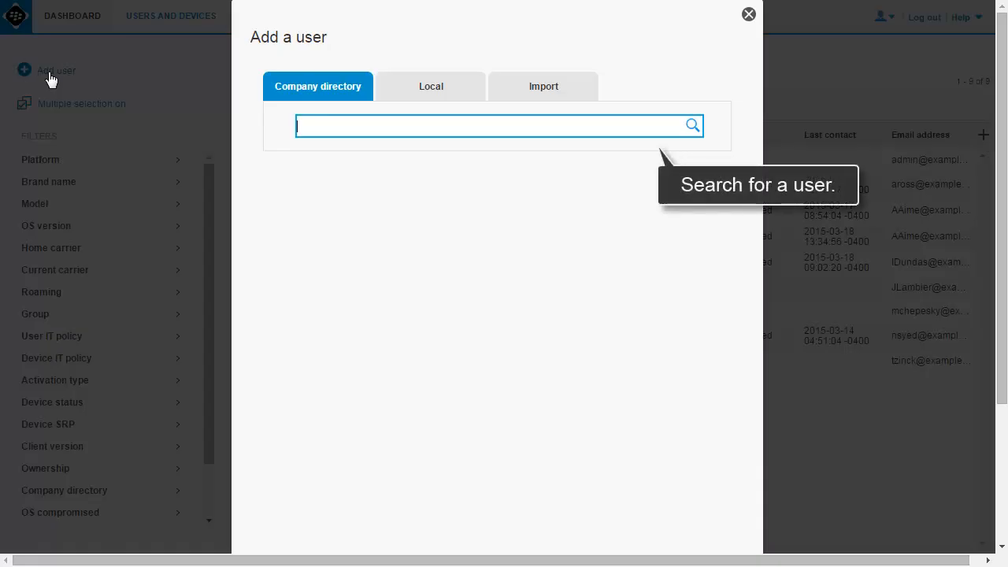
mouse_move(485, 93)
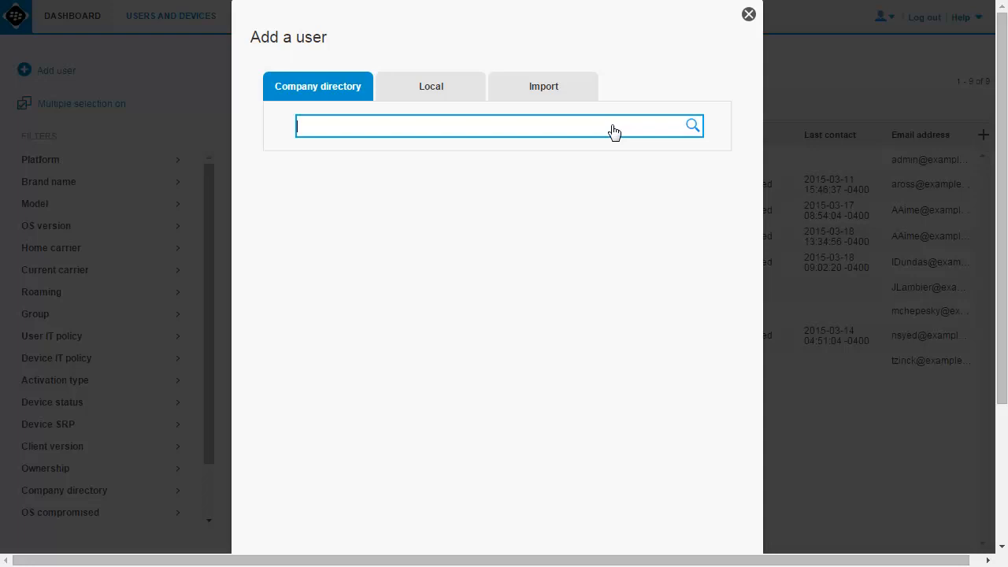
type("Bill Farmer")
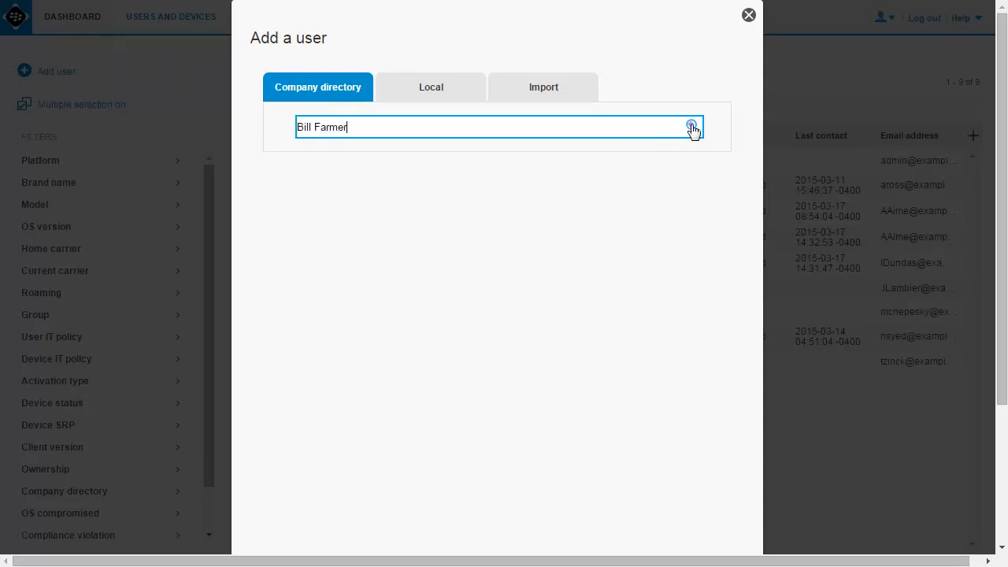
left_click(691, 126)
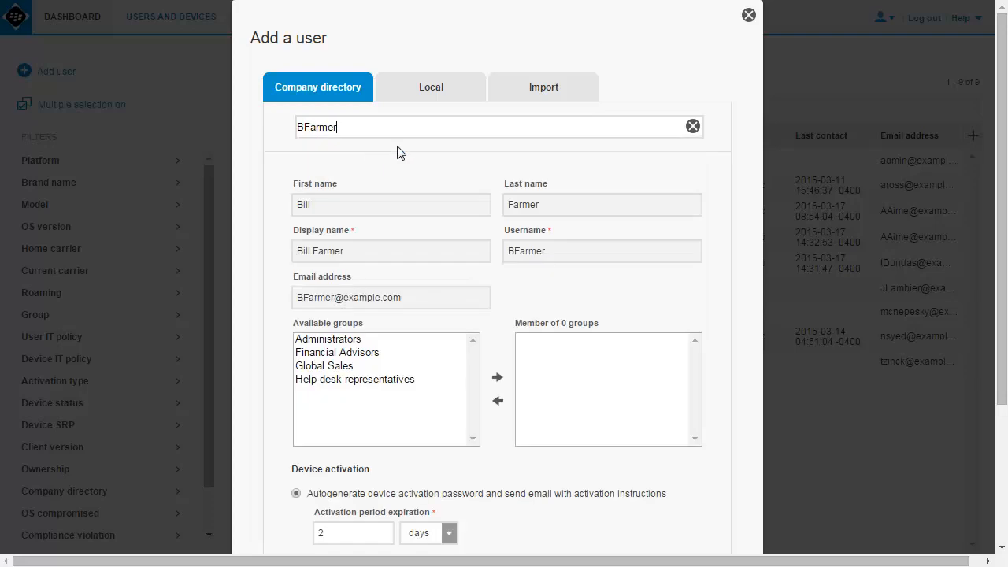
mouse_move(1002, 219)
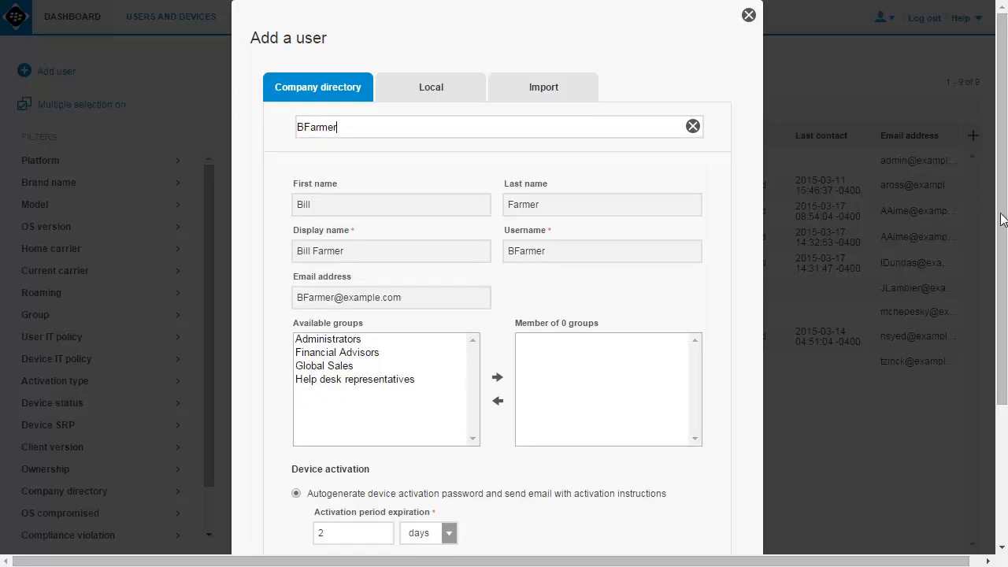
scroll("down", 3)
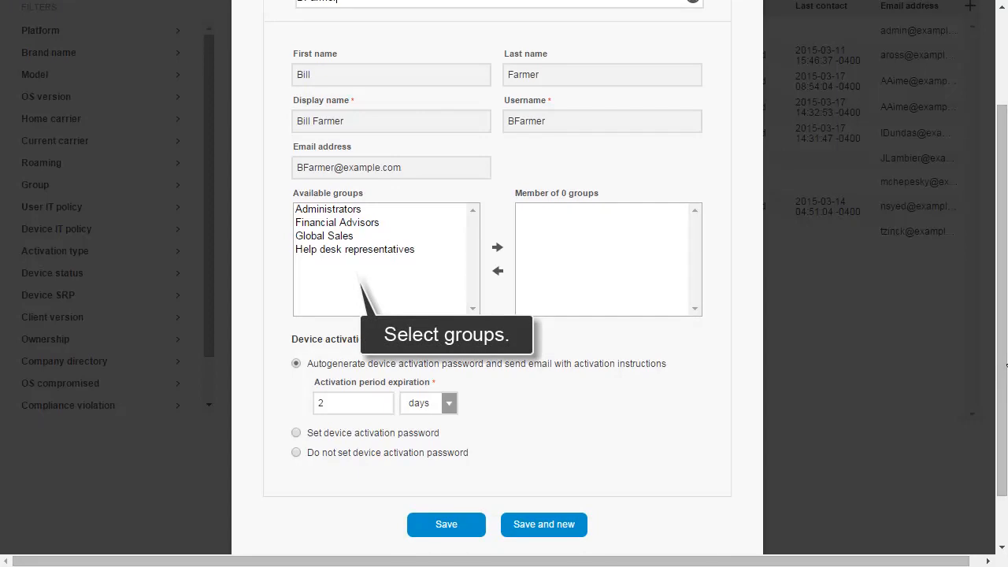
mouse_move(433, 313)
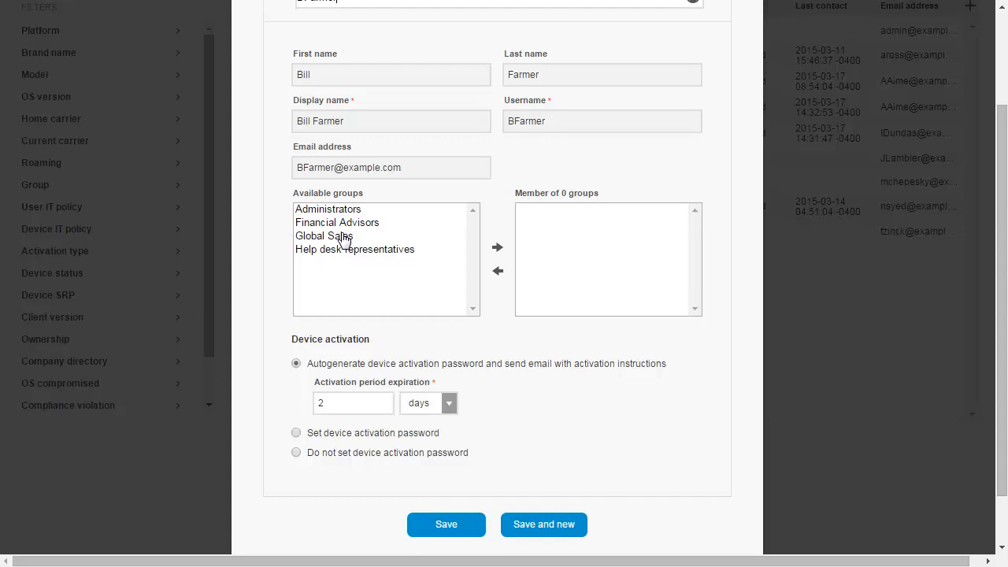
left_click(497, 247)
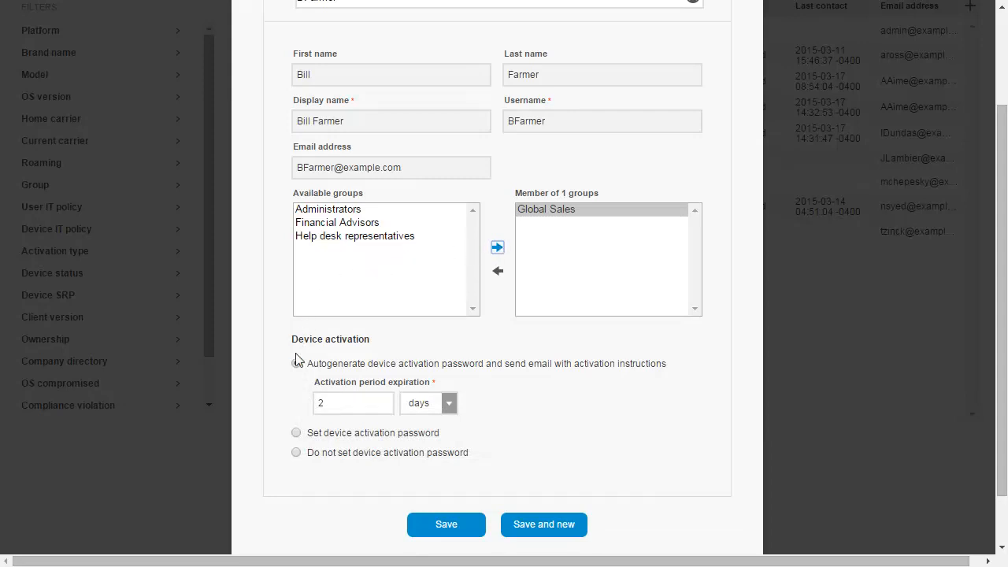
left_click(296, 363)
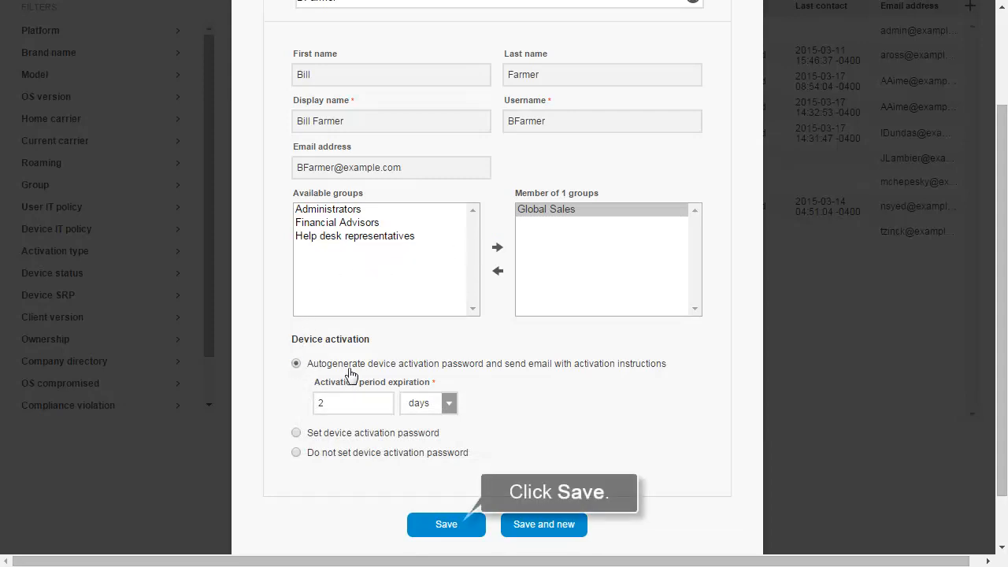
left_click(446, 523)
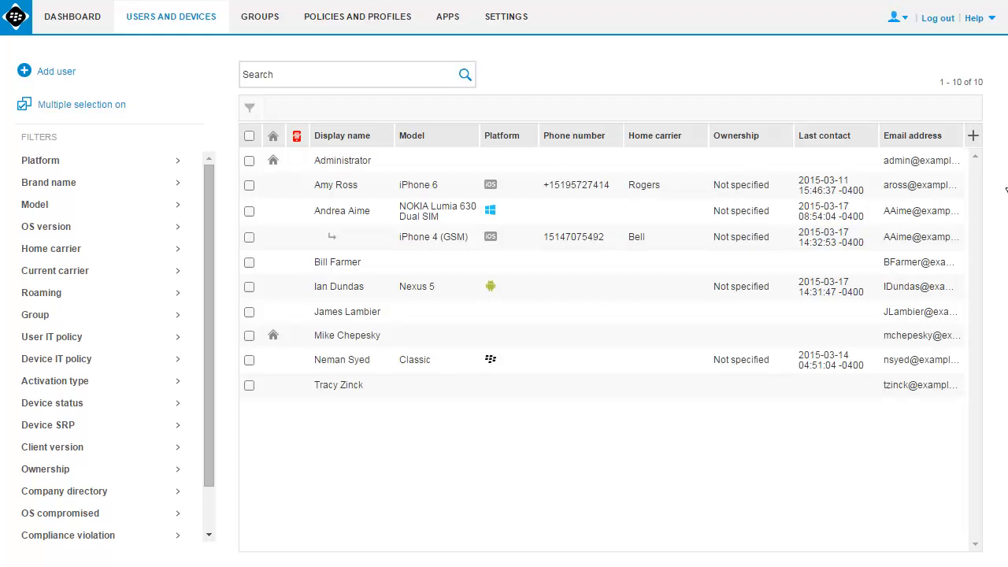
mouse_move(341, 266)
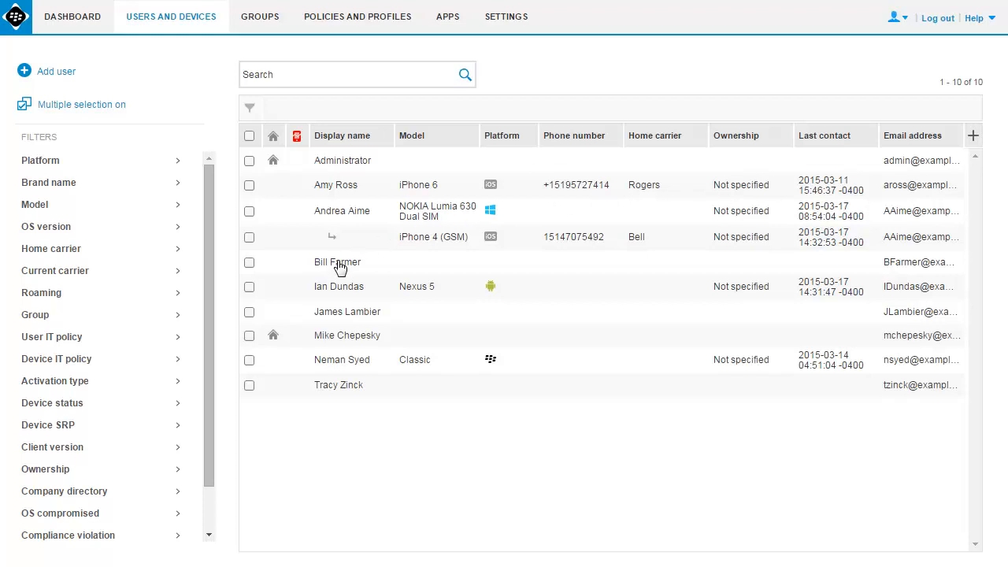
left_click(337, 262)
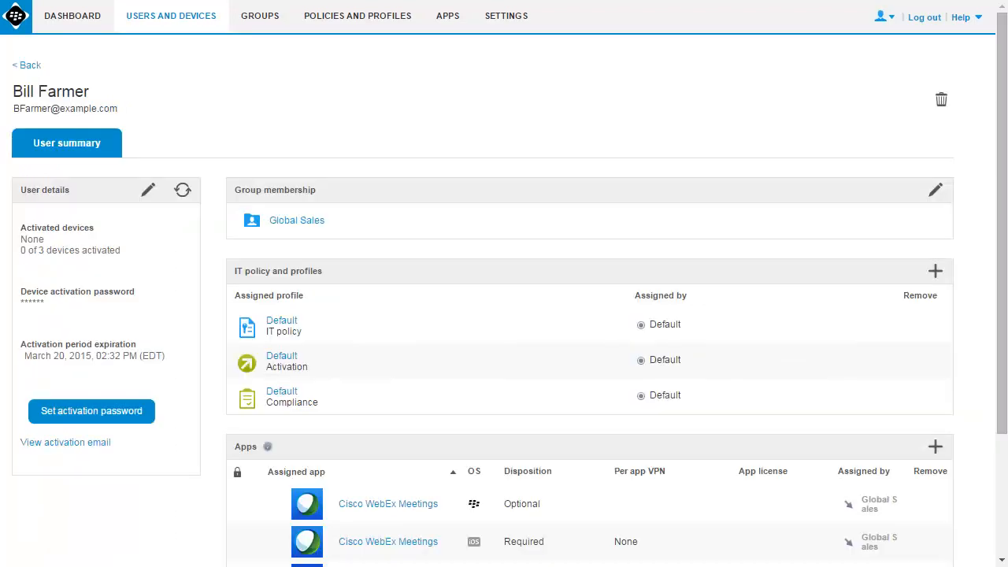
left_click(357, 16)
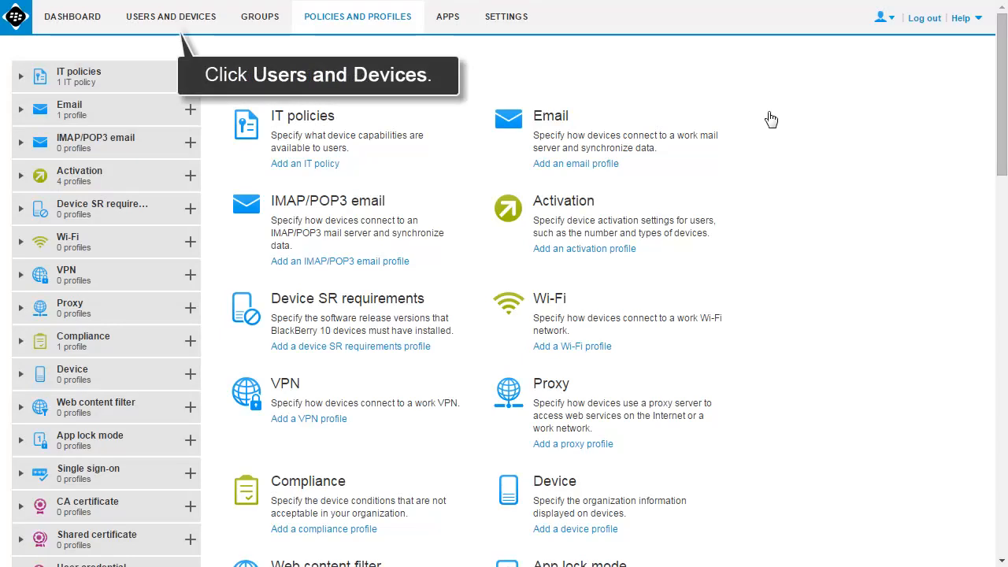
mouse_move(160, 22)
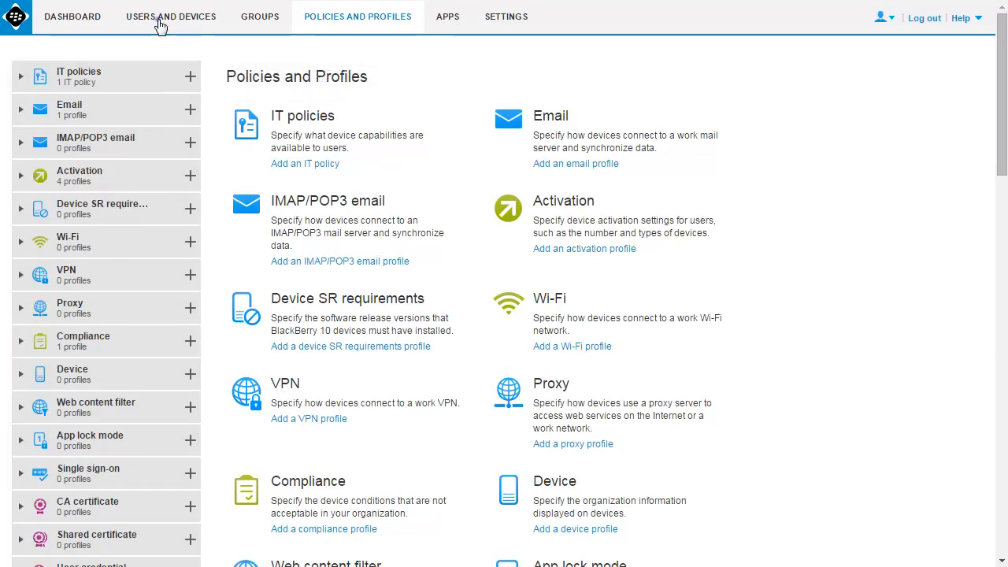
left_click(171, 16)
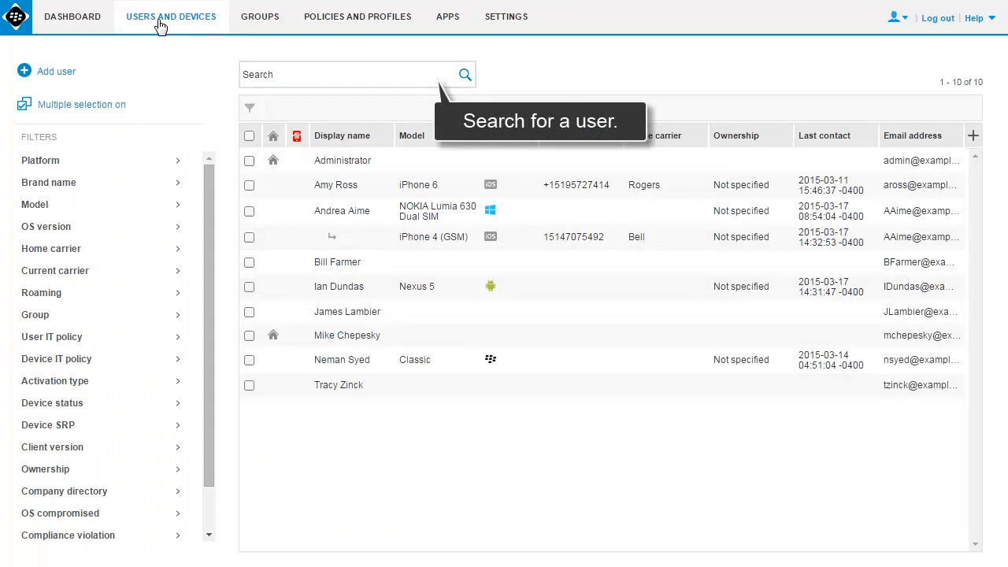
type("B")
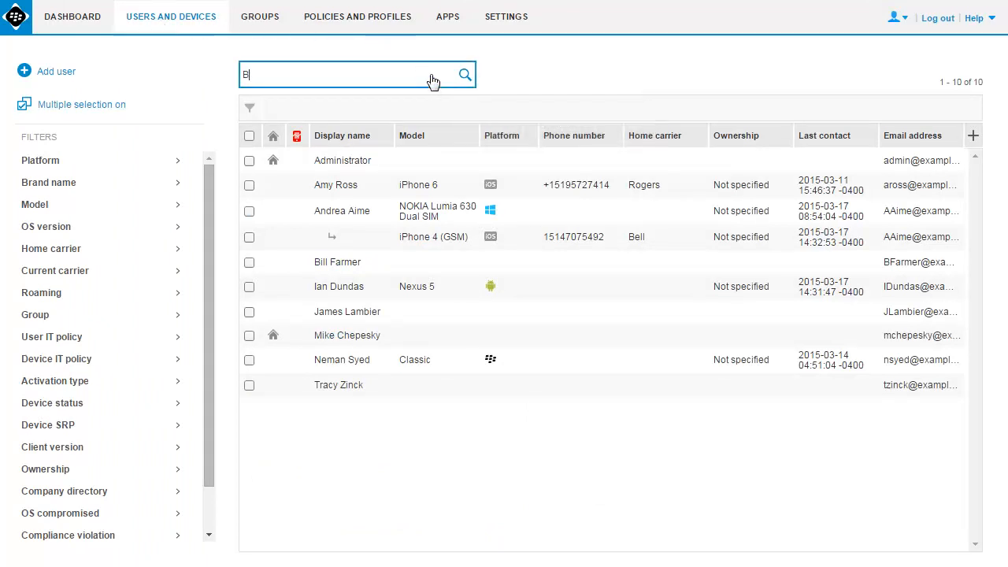
type("ill Farmer")
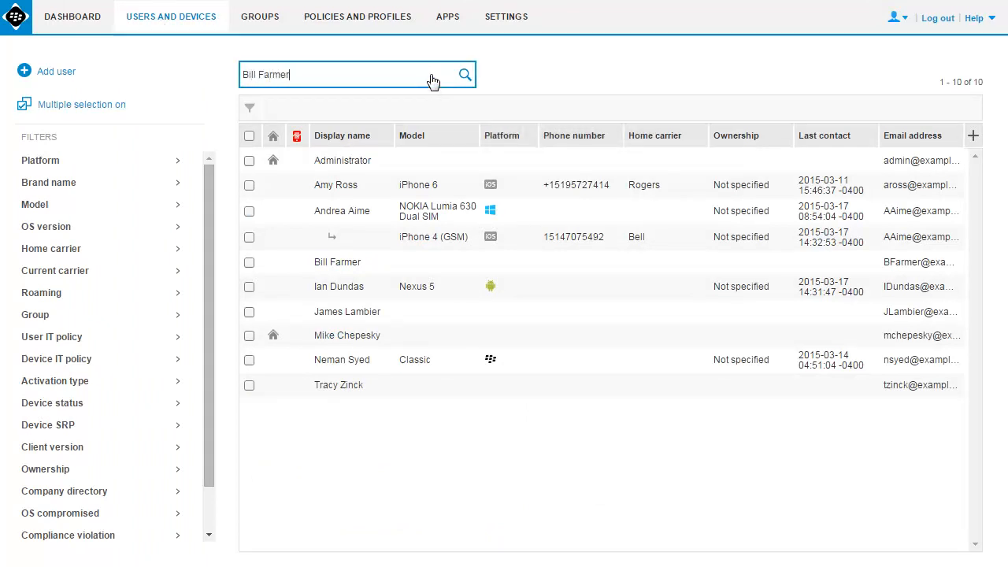
left_click(465, 74)
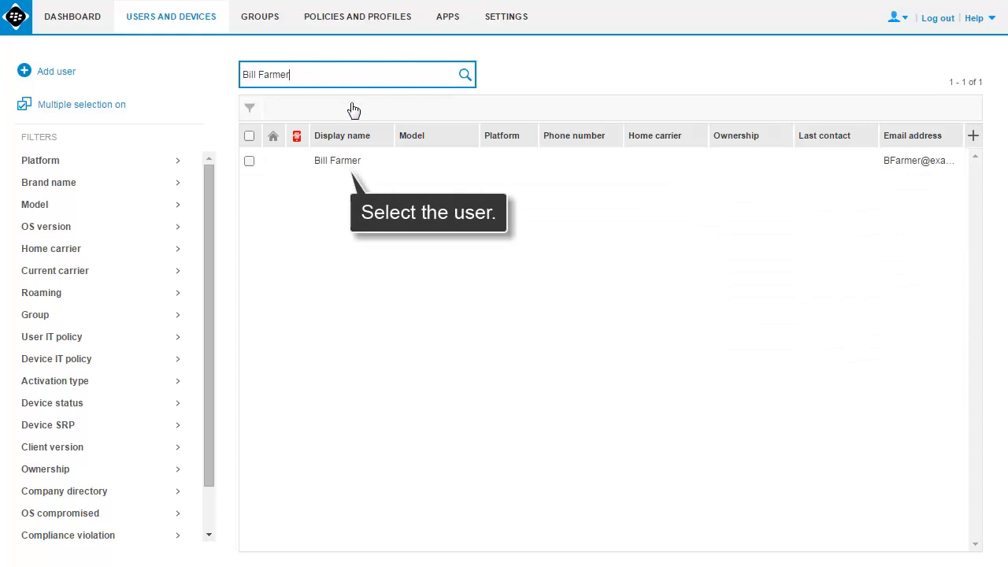
left_click(337, 160)
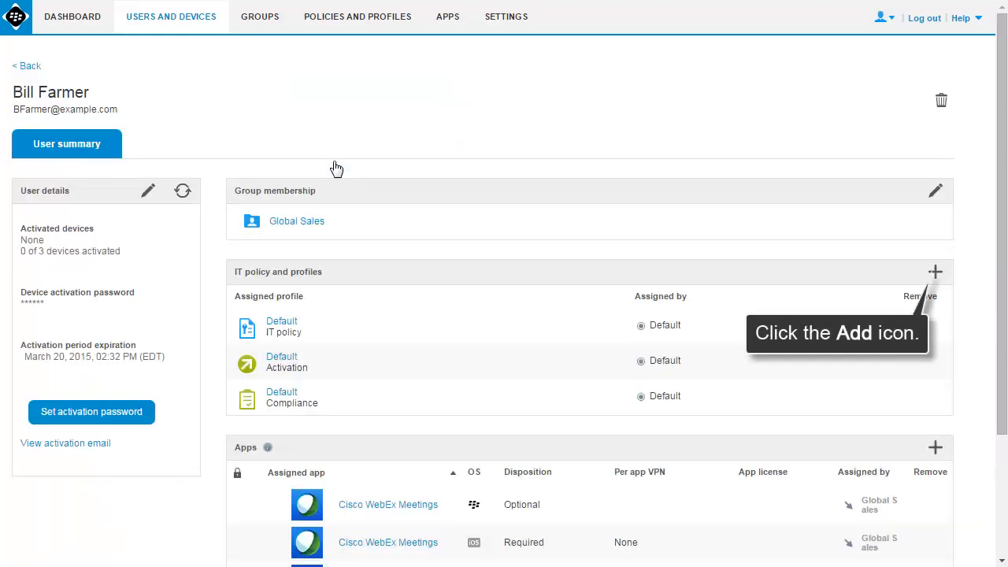
mouse_move(470, 170)
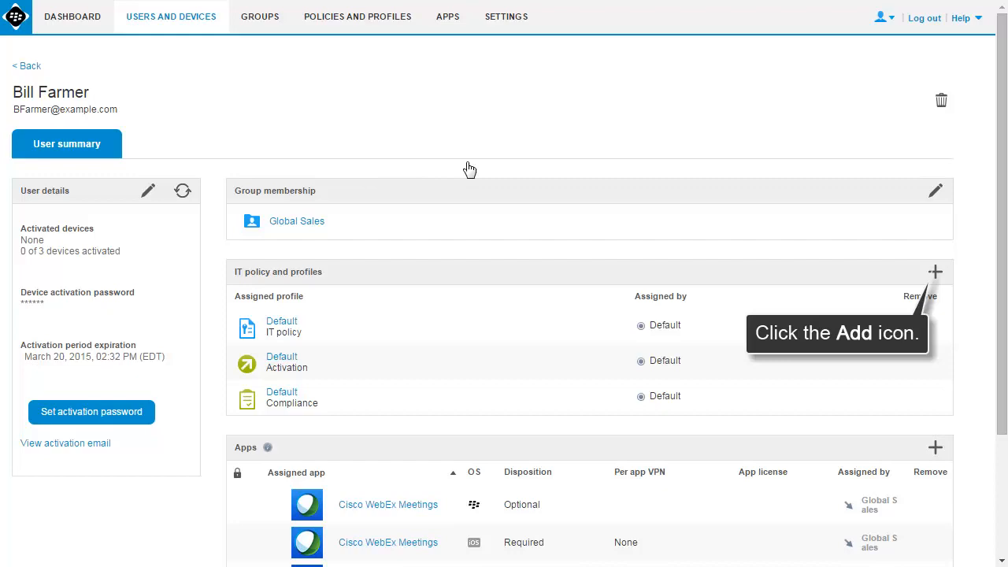
mouse_move(855, 210)
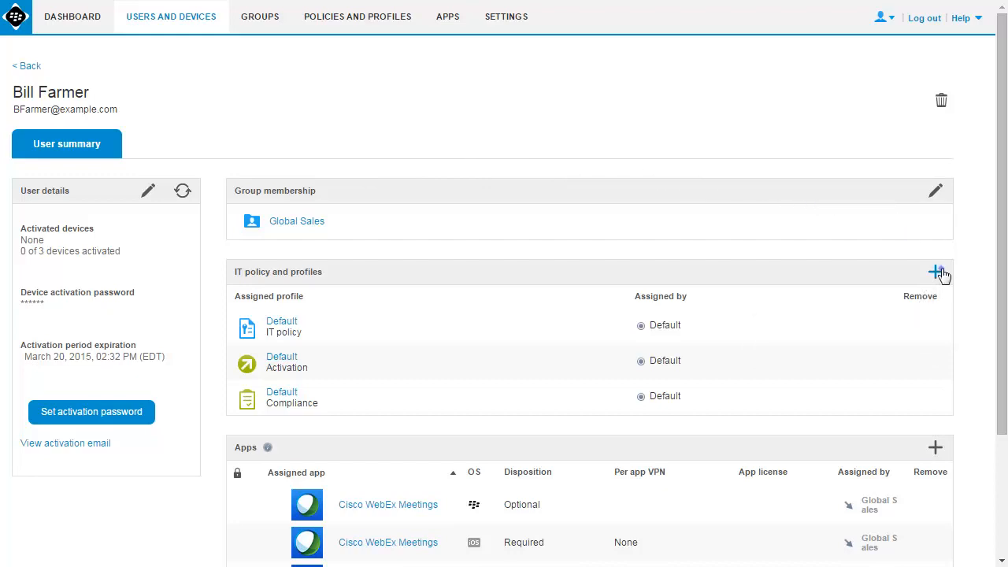
left_click(936, 272)
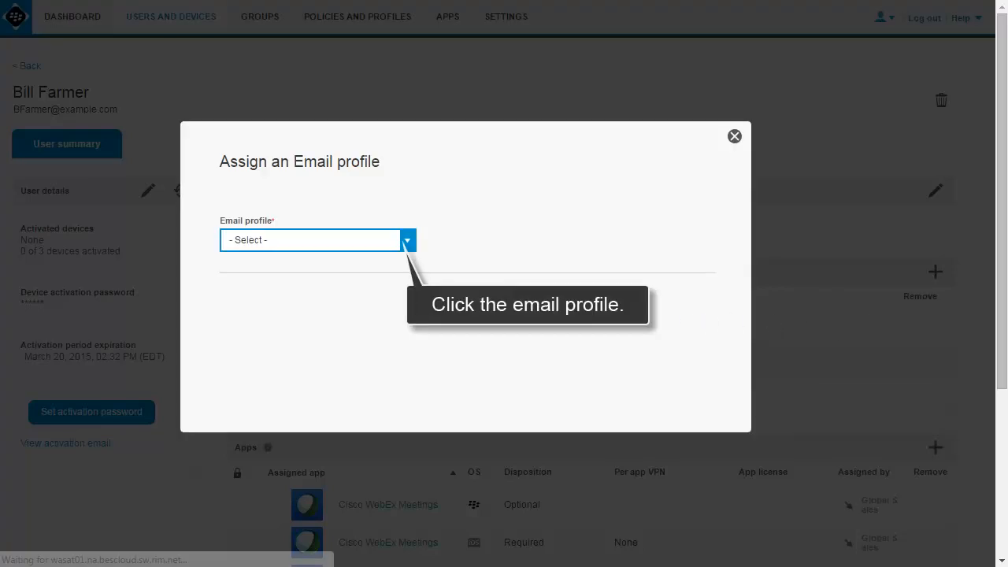
left_click(407, 240)
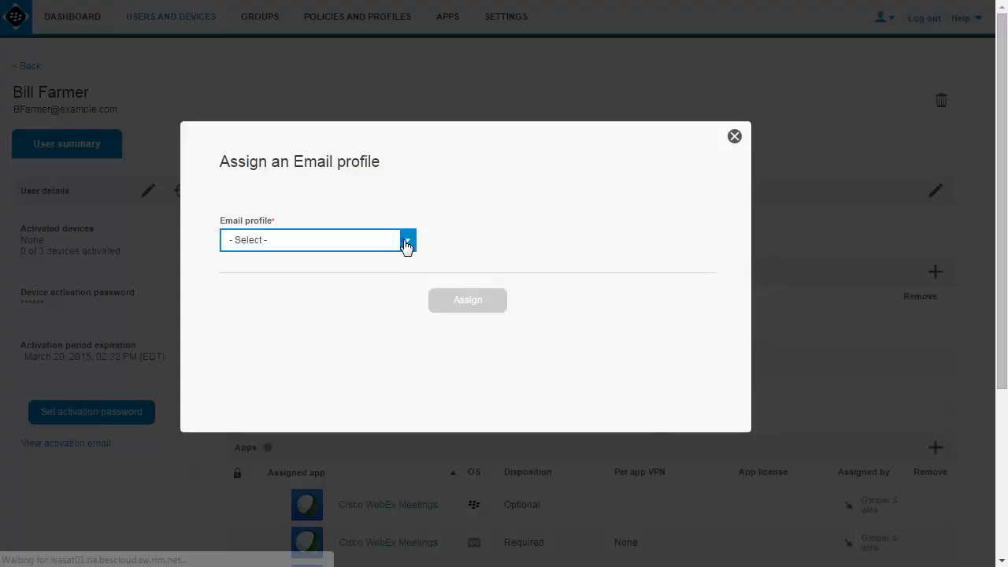
left_click(406, 241)
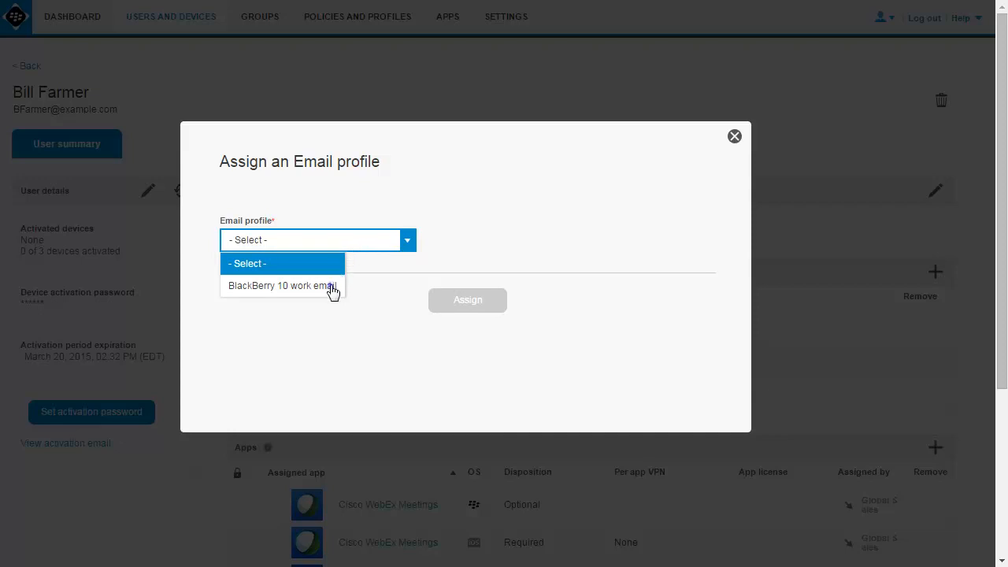
left_click(281, 285)
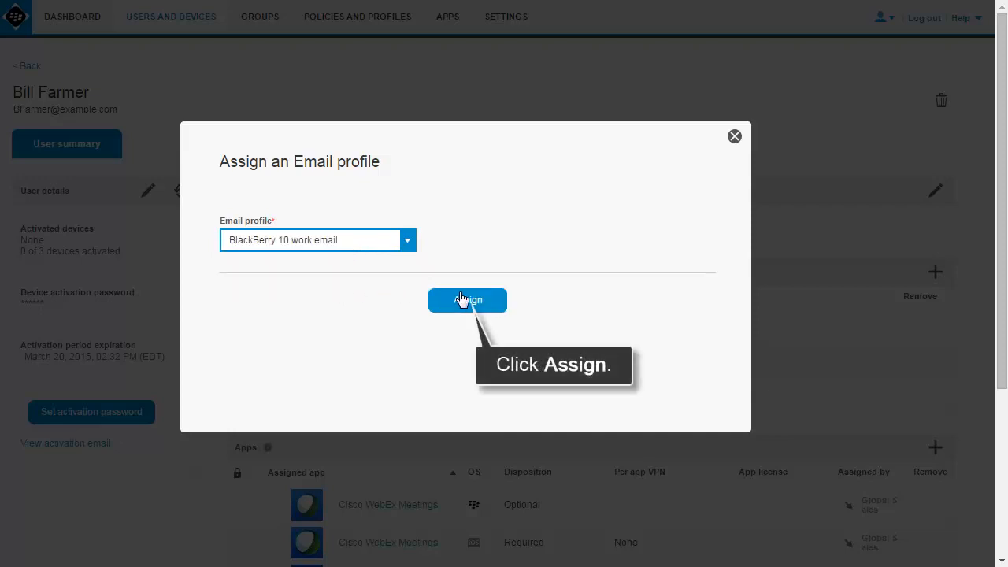
left_click(467, 300)
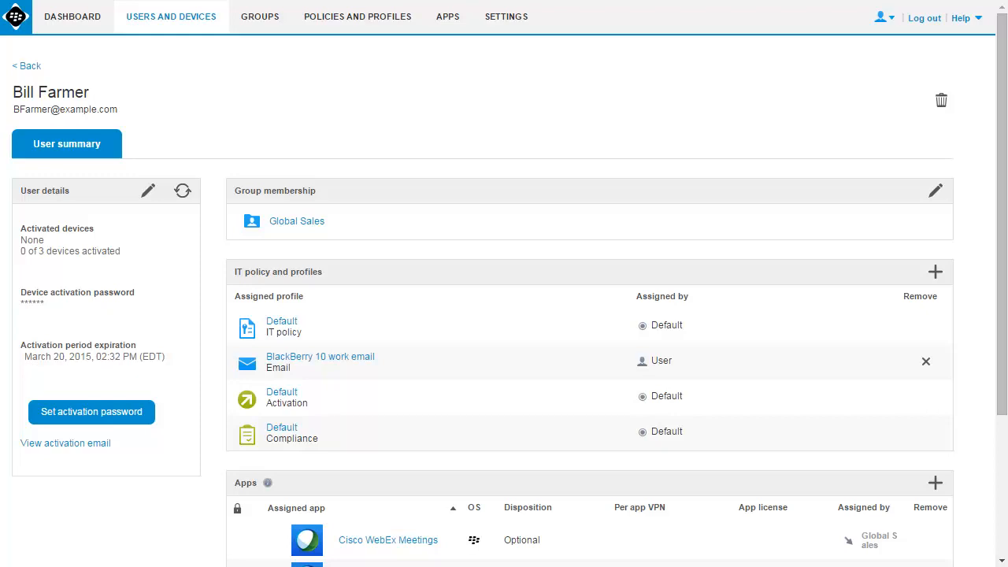